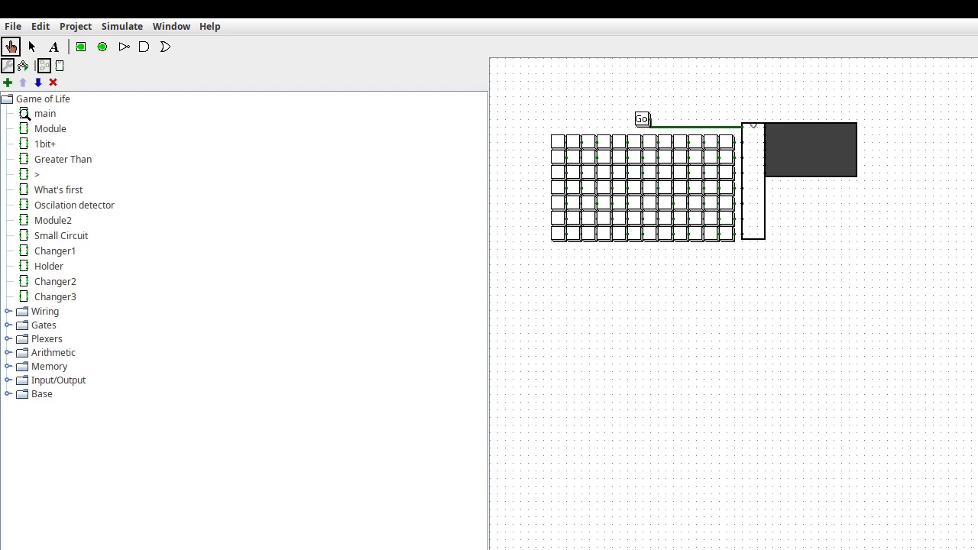
mouse_move(598, 317)
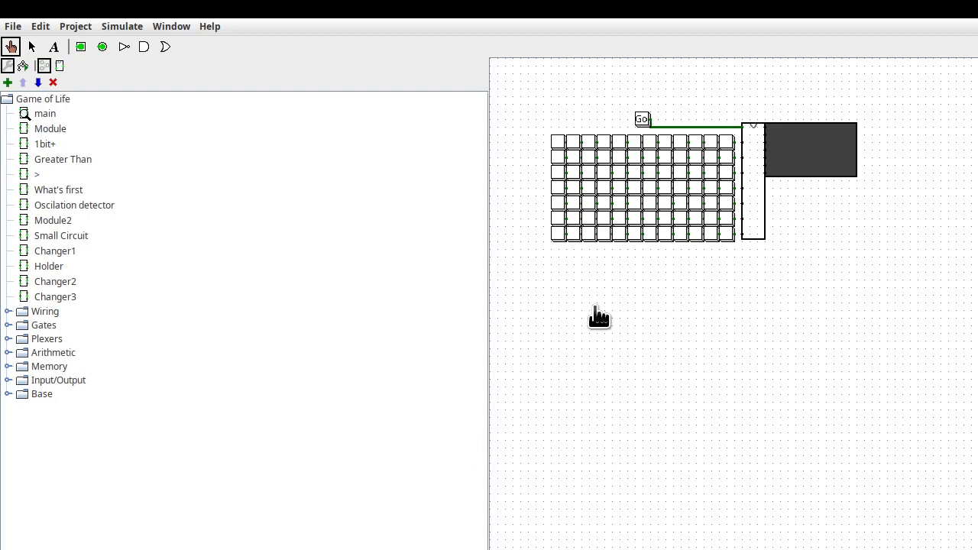
mouse_move(547, 270)
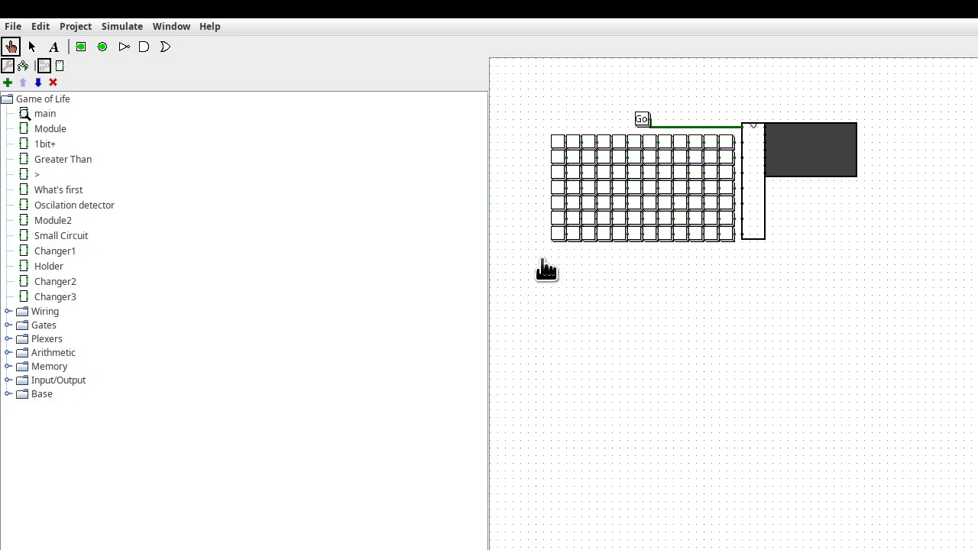
mouse_move(607, 275)
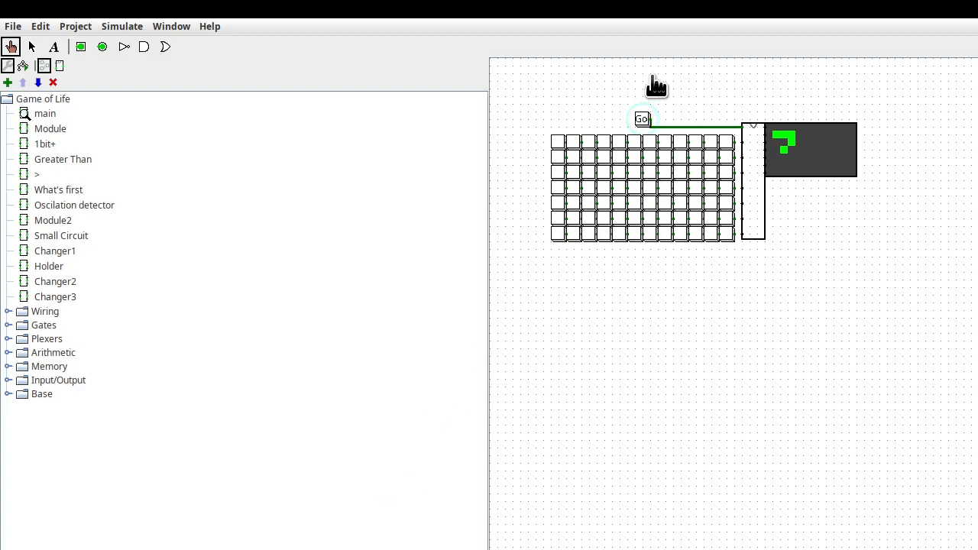
mouse_move(147, 39)
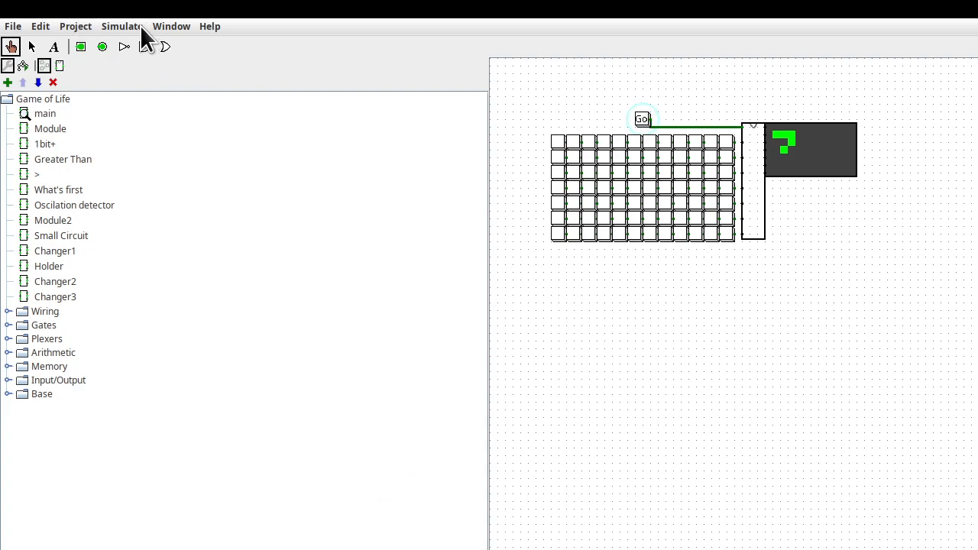
- Enable continuous clock ticks and set the tick frequency to 64 Hz, then 32 Hz
click(122, 26)
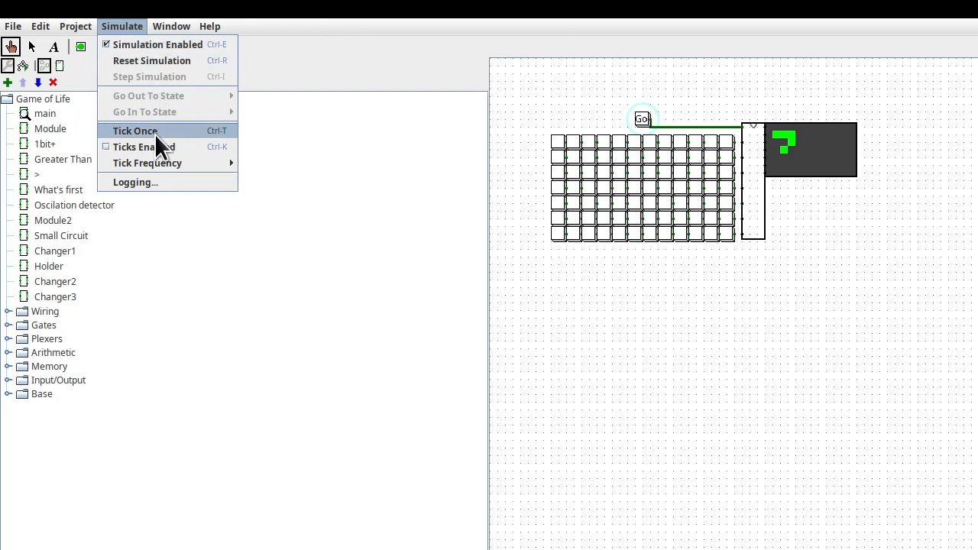
click(135, 131)
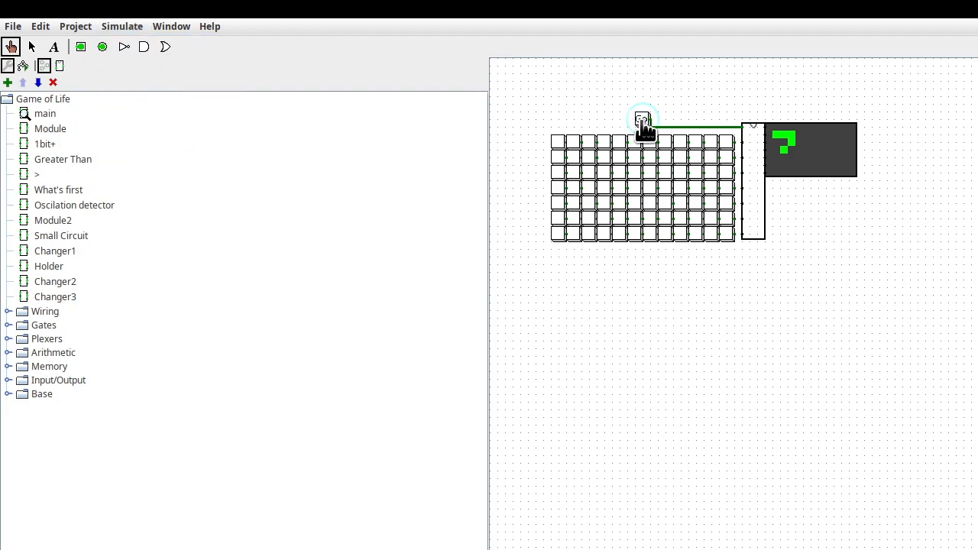
click(121, 26)
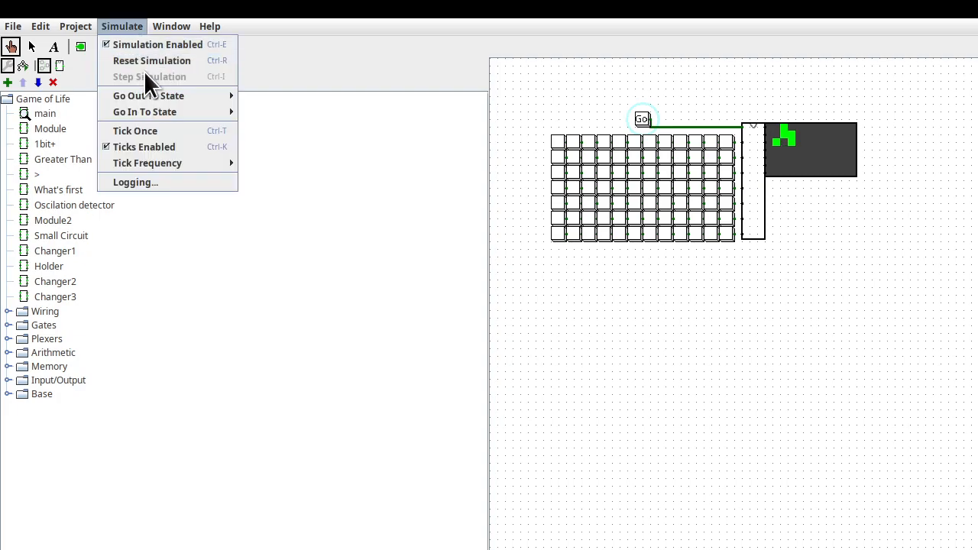
mouse_move(147, 162)
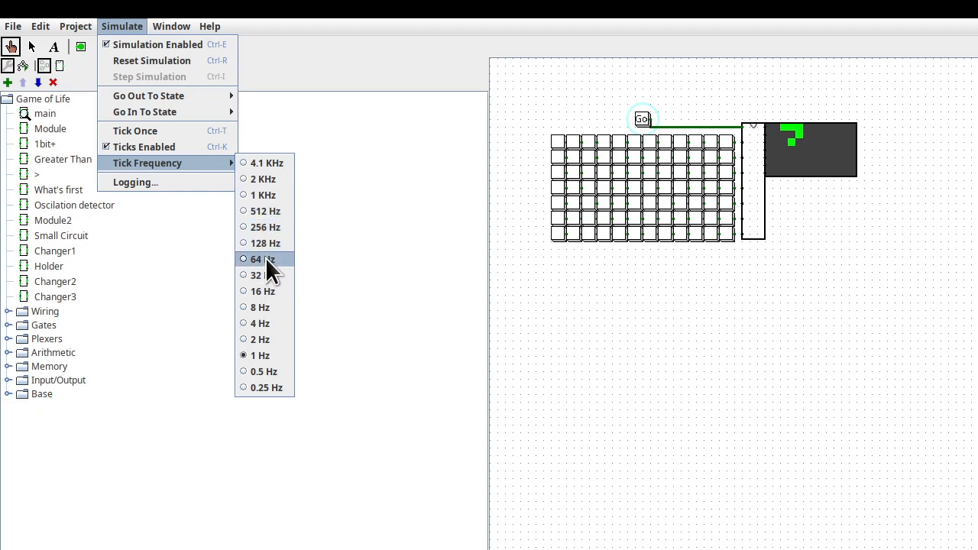
click(260, 258)
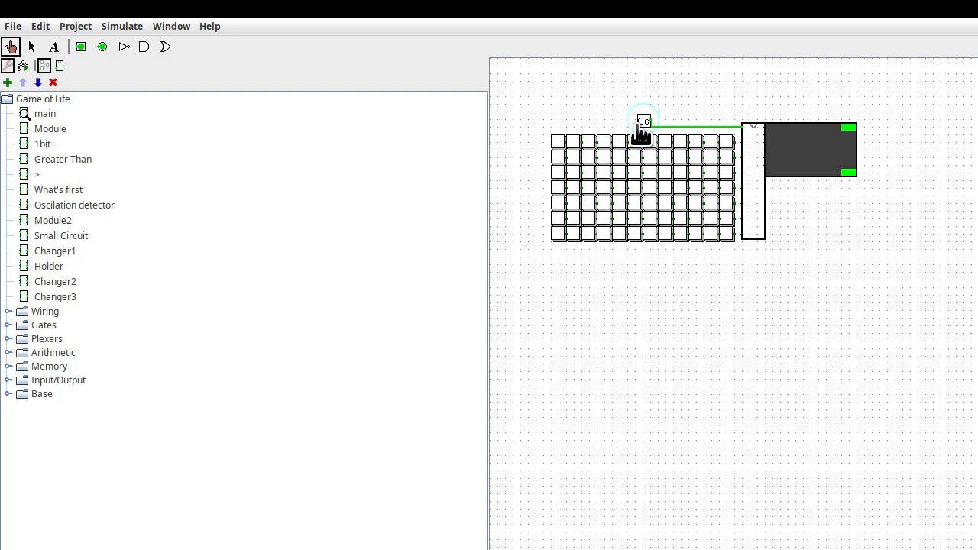
click(121, 25)
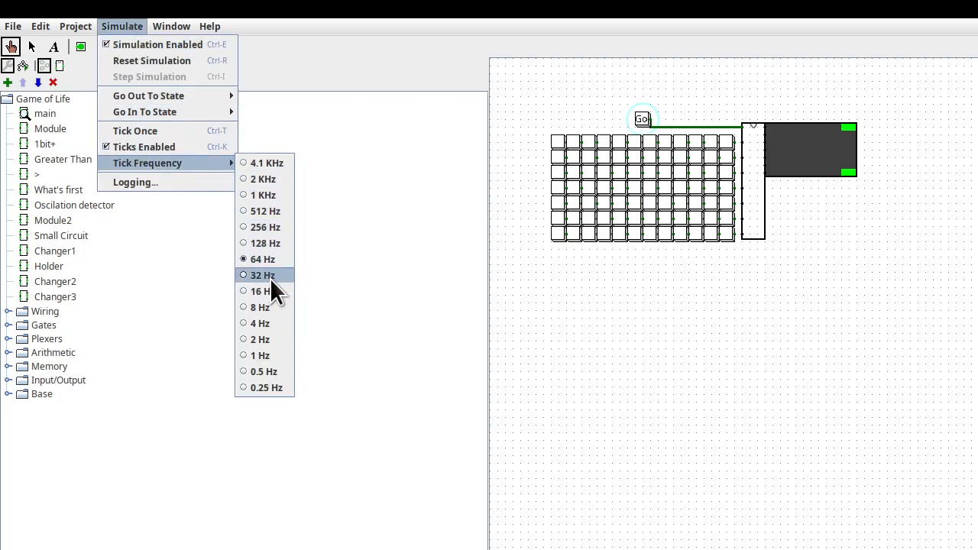
click(262, 275)
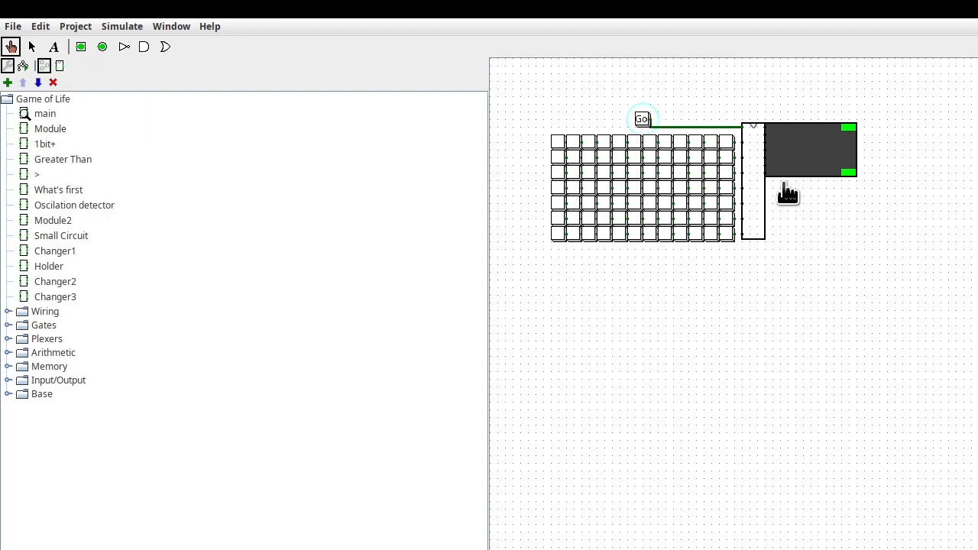
mouse_move(729, 162)
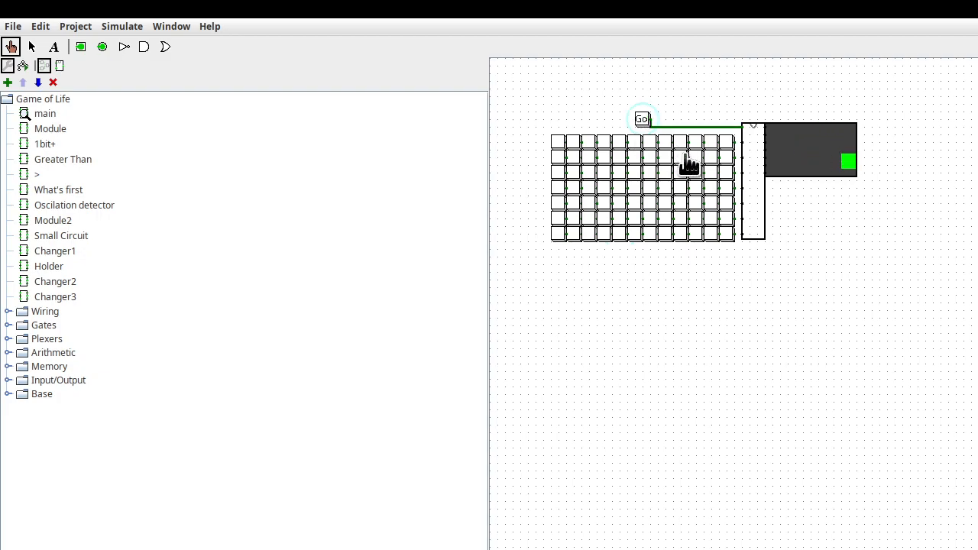
mouse_move(722, 218)
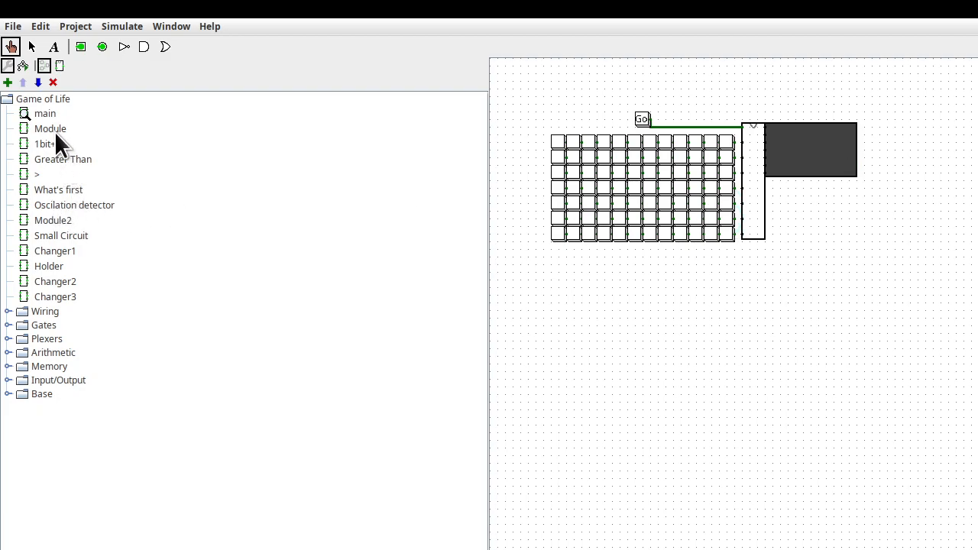
- Open the Module subcircuit's layout via Edit Circuit Layout in the project tree
click(51, 129)
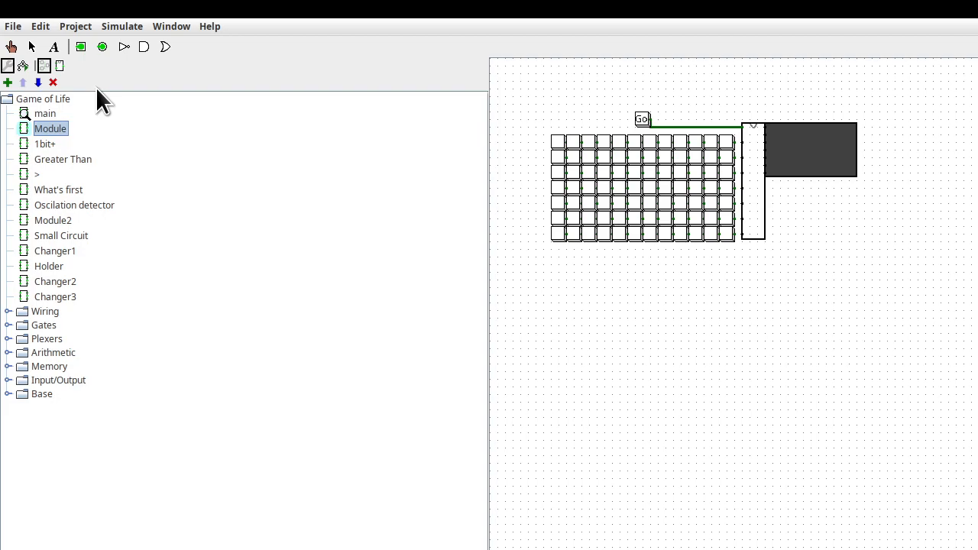
right_click(51, 129)
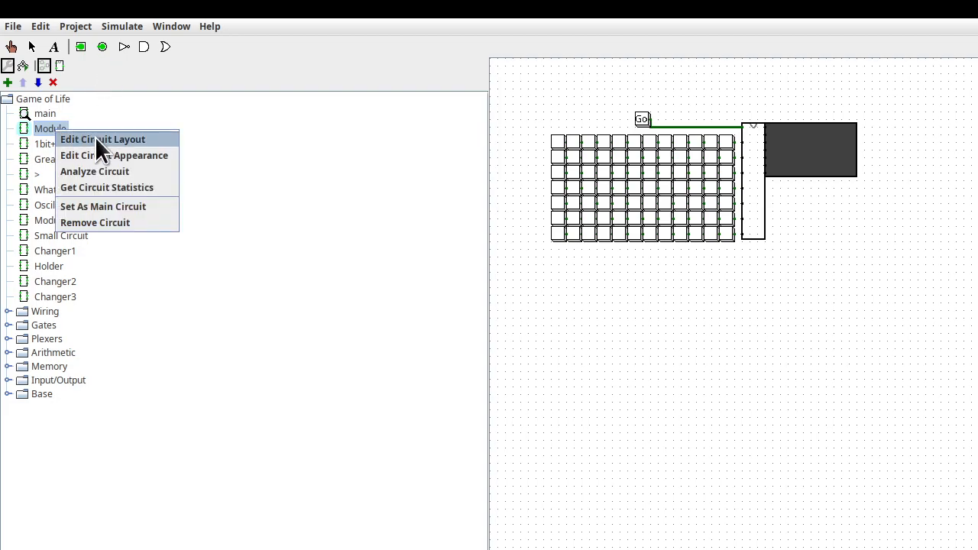
click(102, 139)
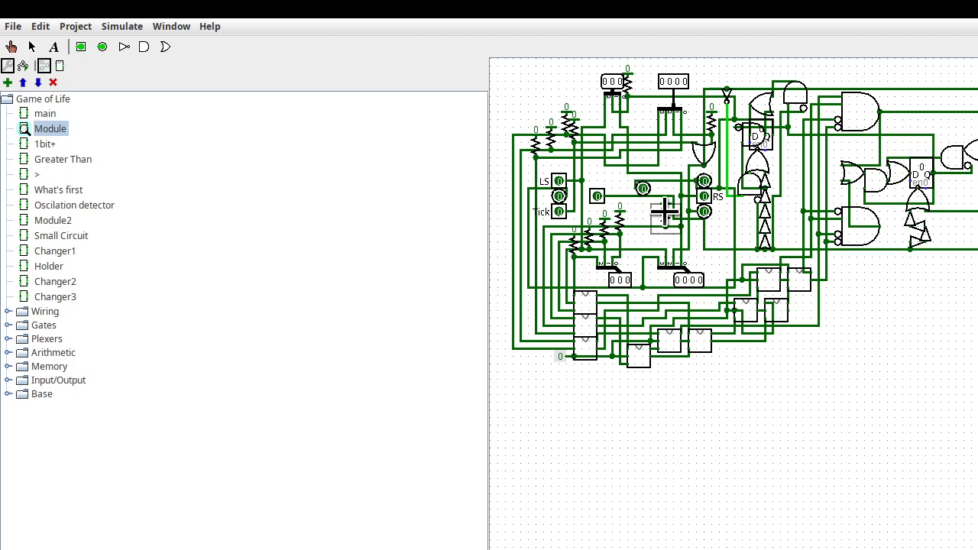
mouse_move(882, 107)
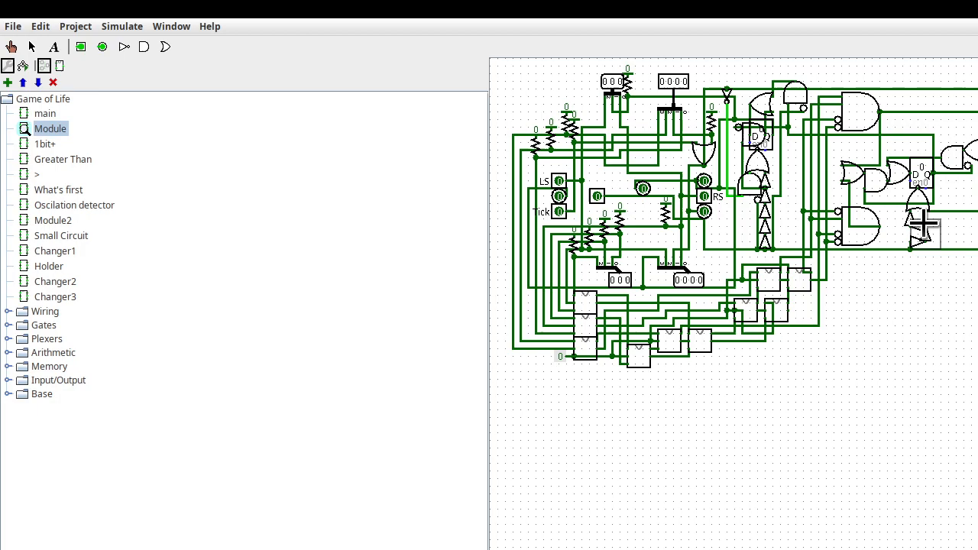
mouse_move(737, 314)
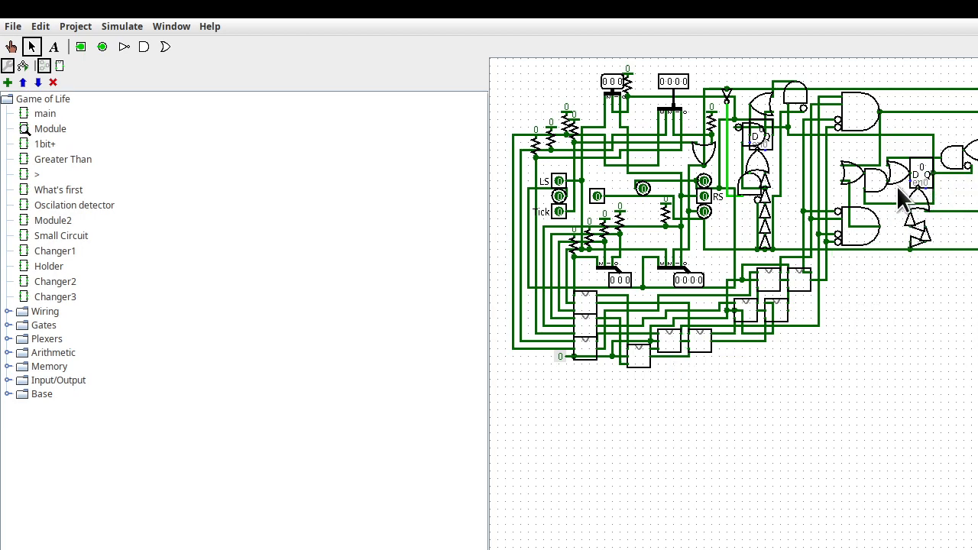
mouse_move(626, 99)
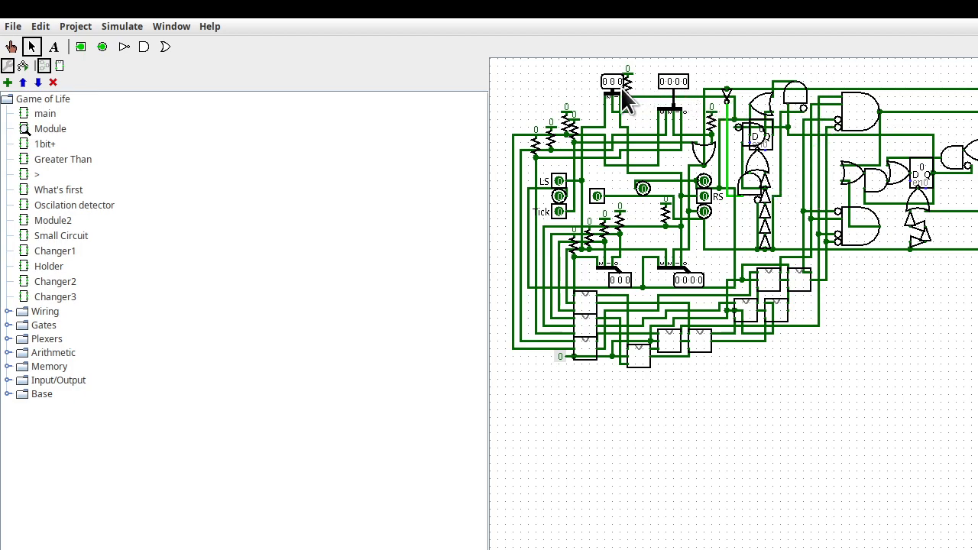
mouse_move(96, 184)
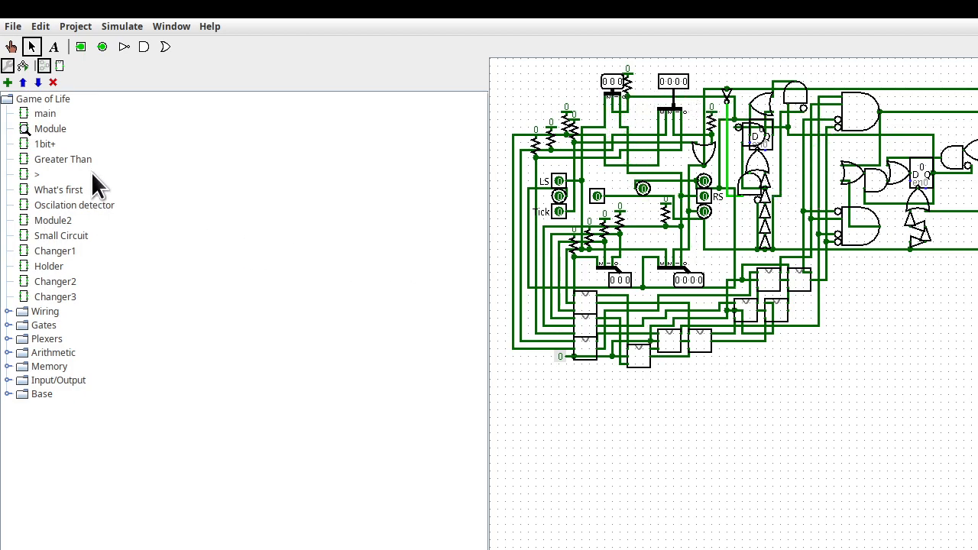
mouse_move(61, 156)
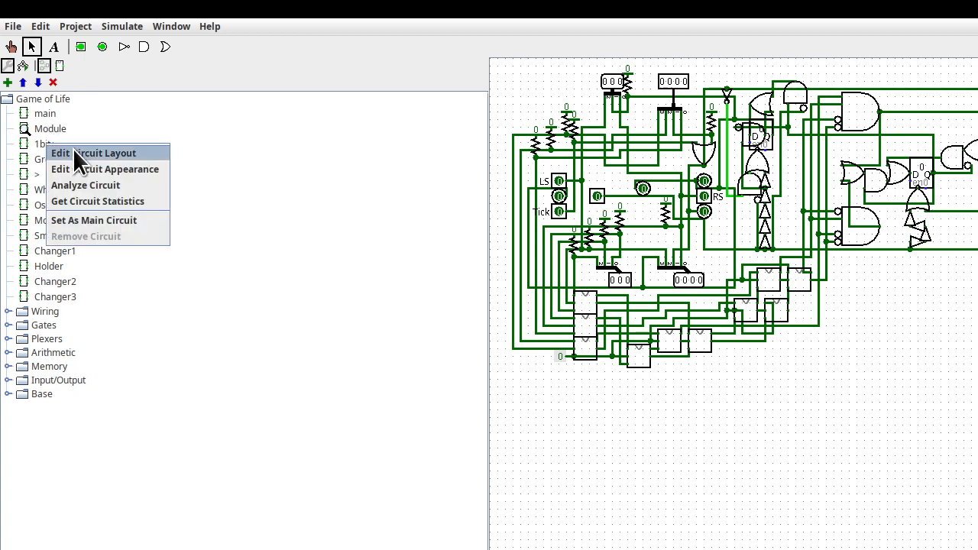
- Open the 1bit+ adder layout and nudge its lower exclusive-or gate
click(93, 153)
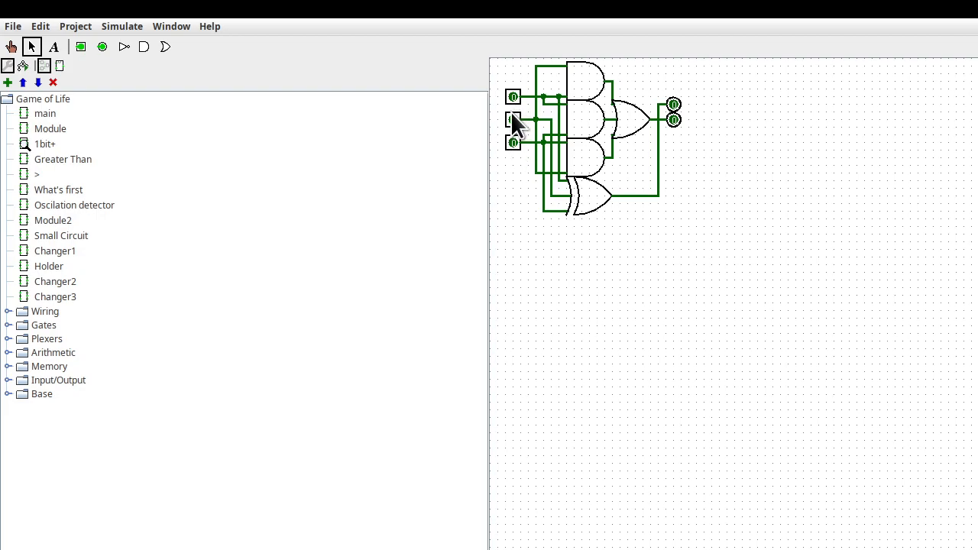
mouse_move(634, 149)
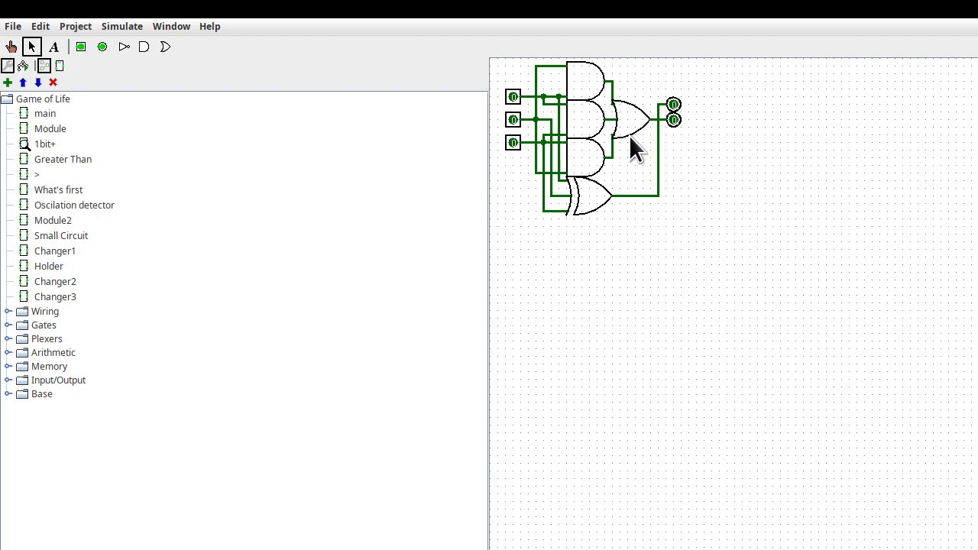
mouse_move(553, 160)
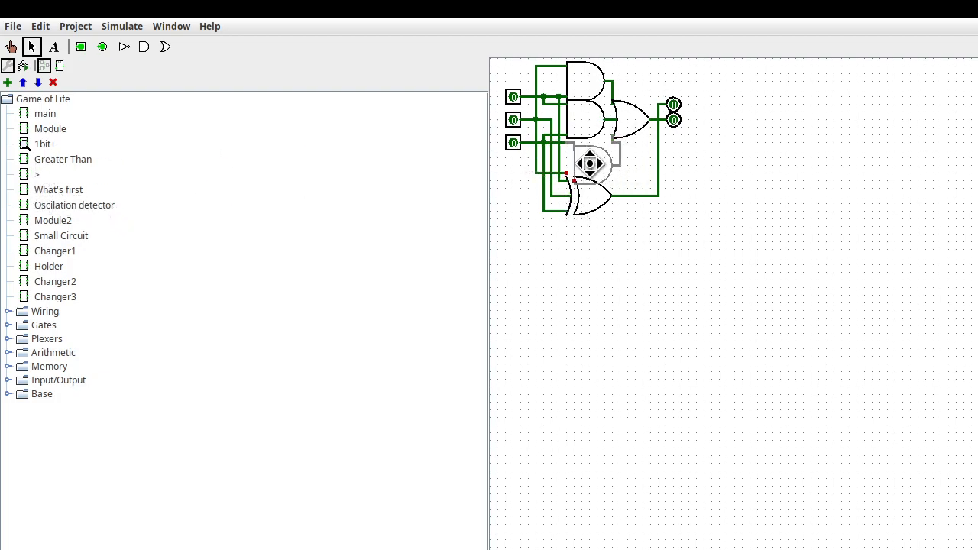
mouse_move(595, 176)
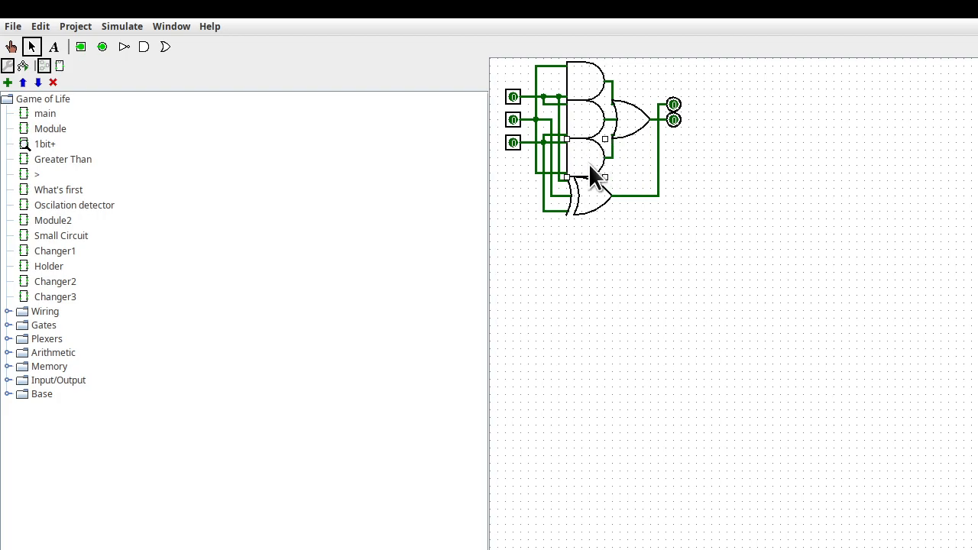
right_click(596, 180)
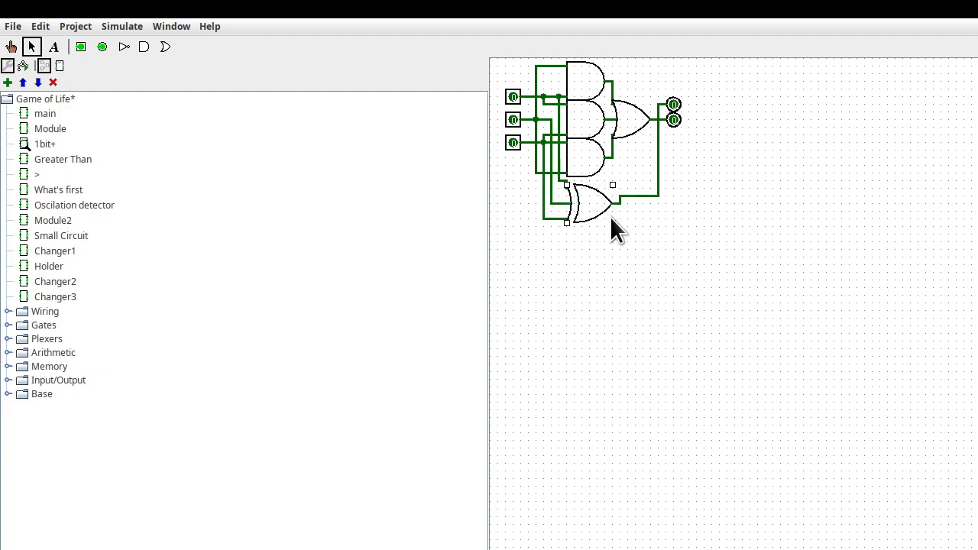
click(592, 203)
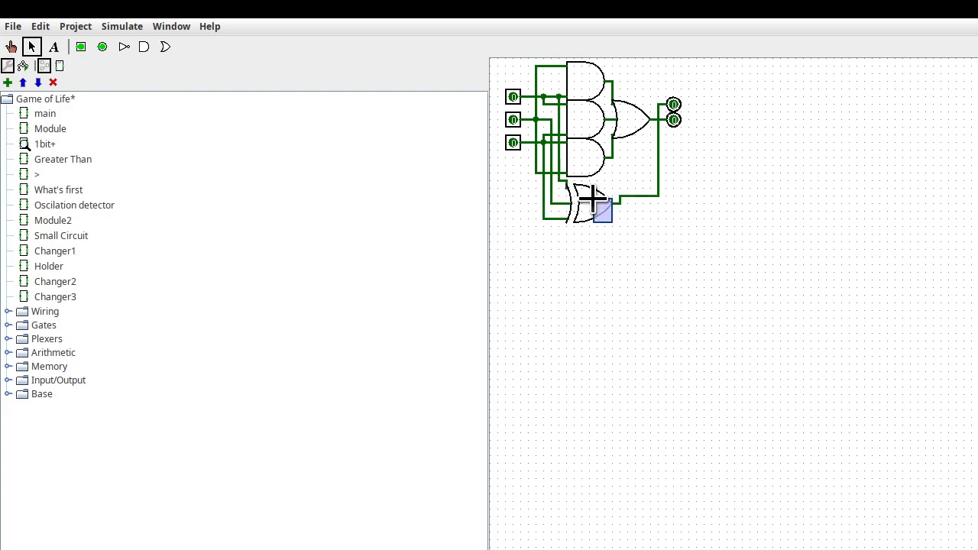
click(615, 233)
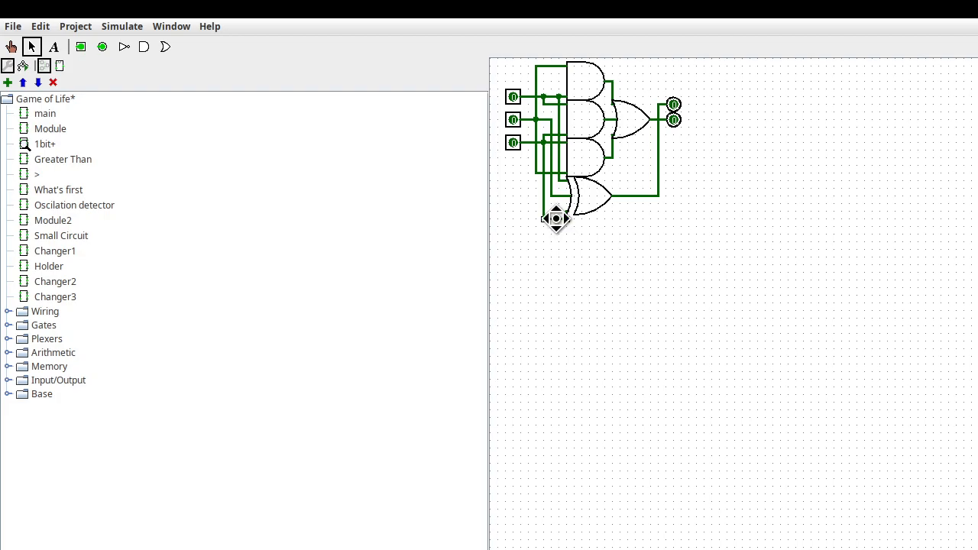
mouse_move(572, 233)
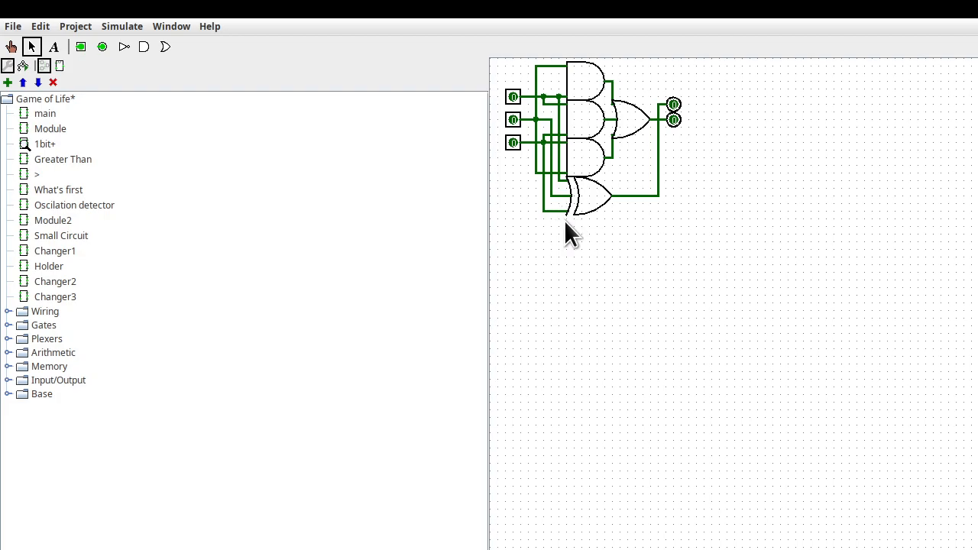
mouse_move(61, 197)
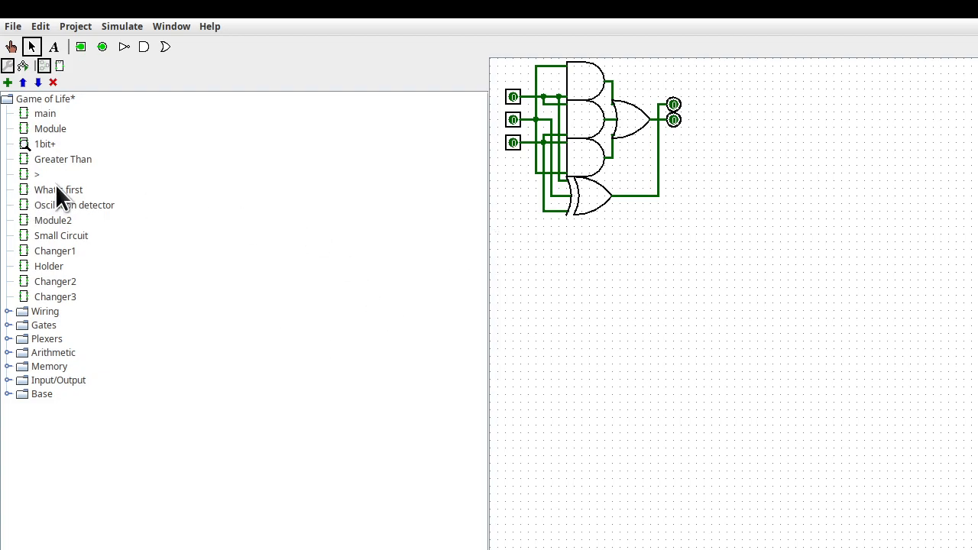
click(63, 159)
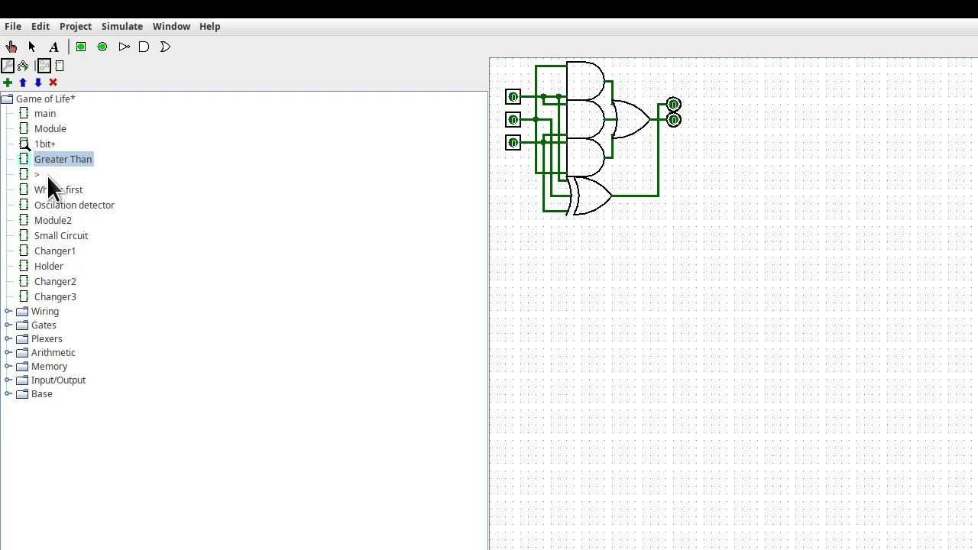
double_click(63, 159)
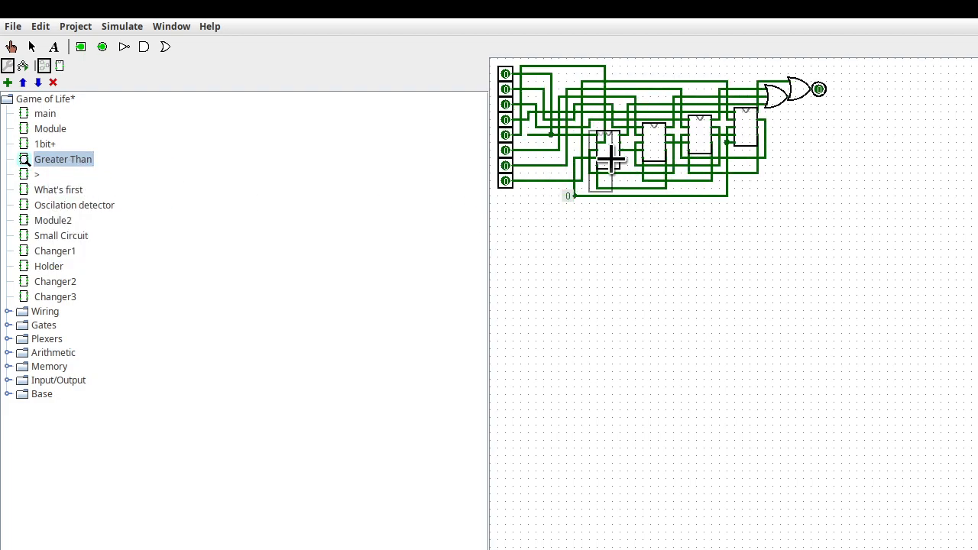
click(32, 46)
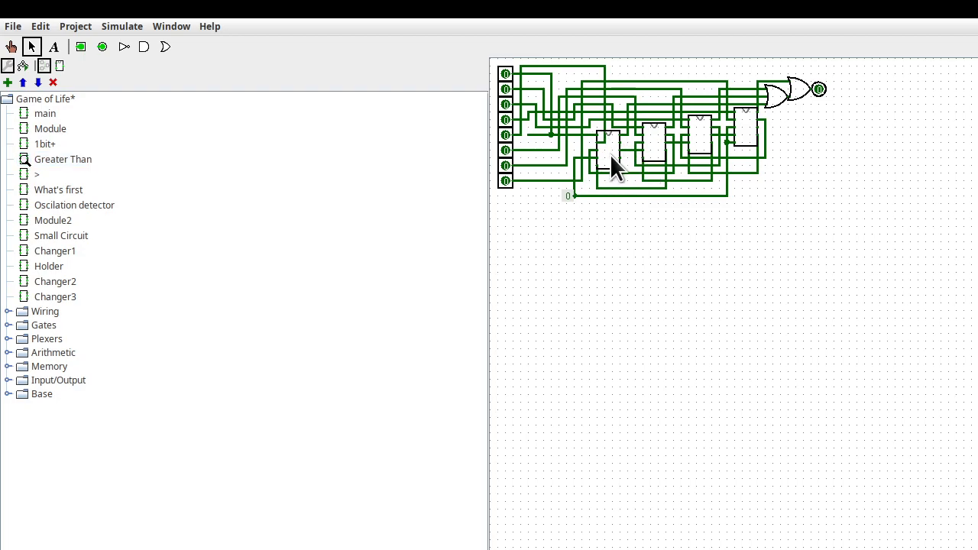
right_click(615, 167)
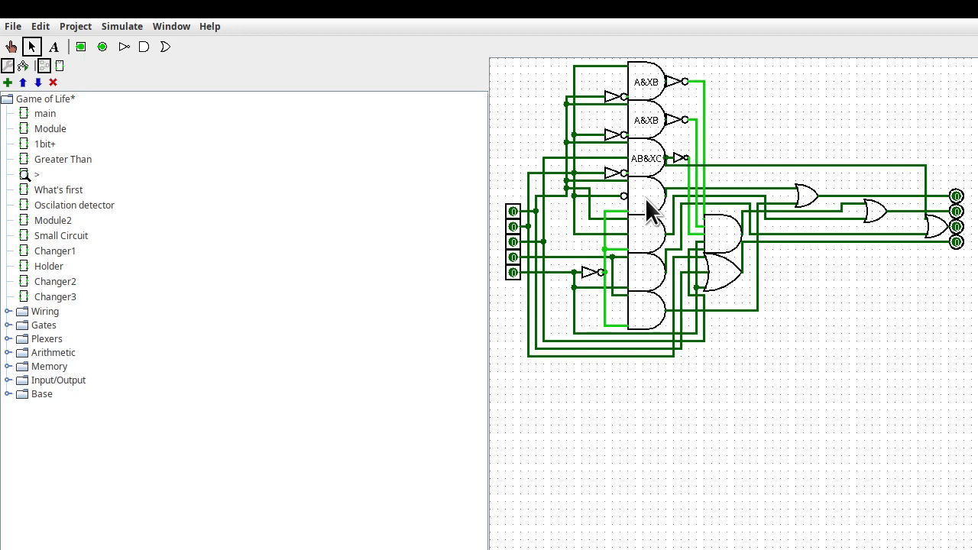
mouse_move(734, 126)
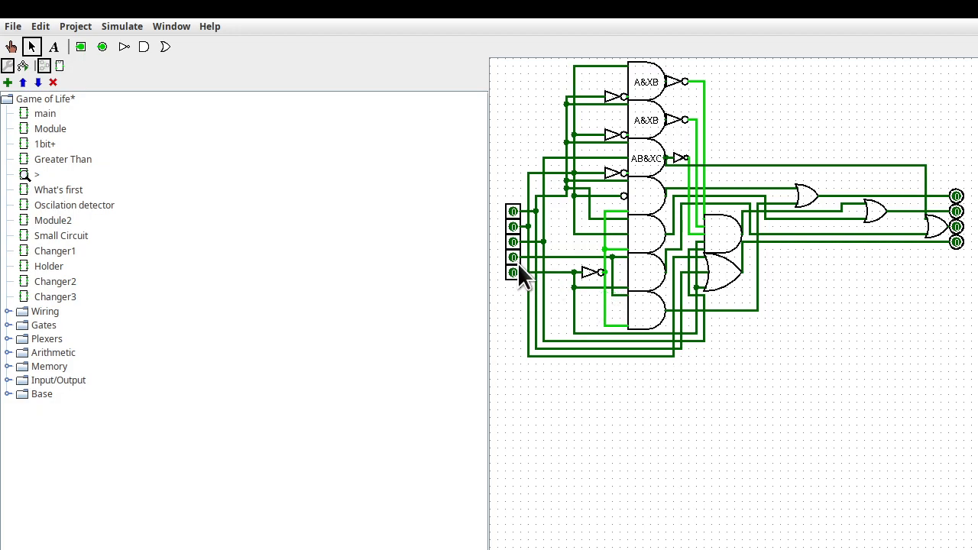
mouse_move(254, 253)
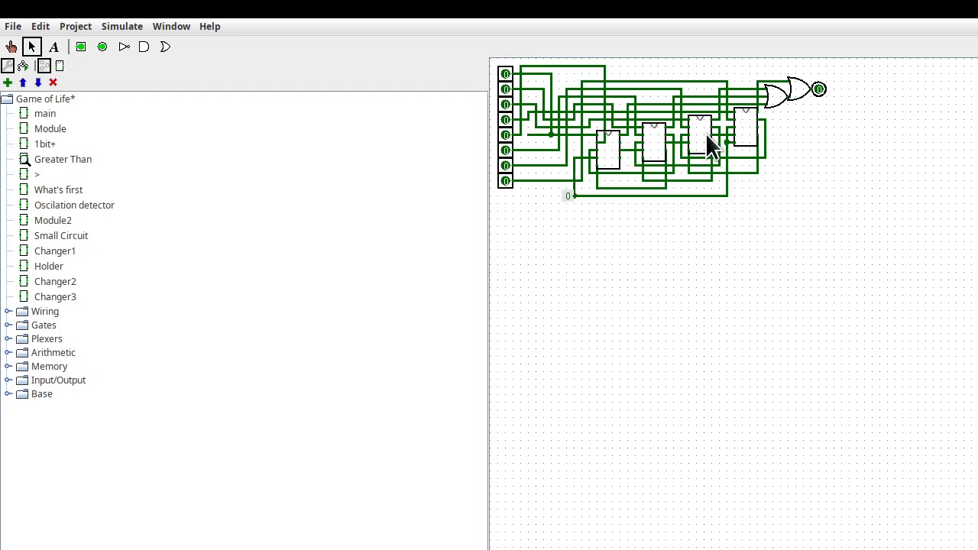
mouse_move(752, 145)
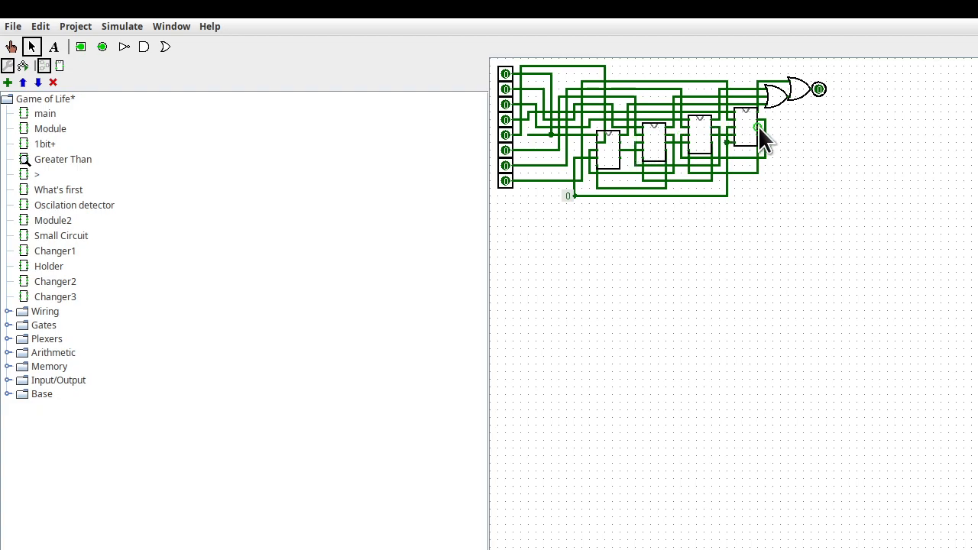
mouse_move(802, 107)
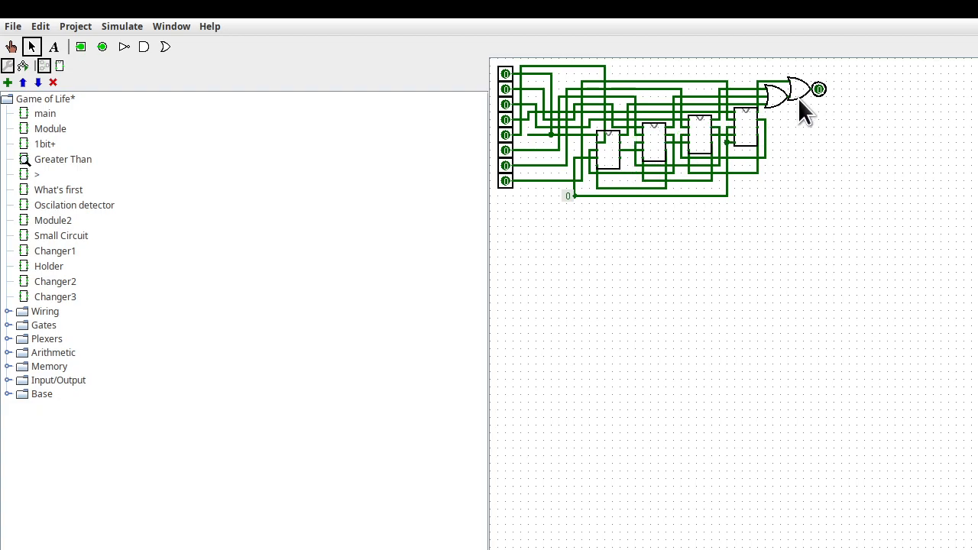
mouse_move(619, 169)
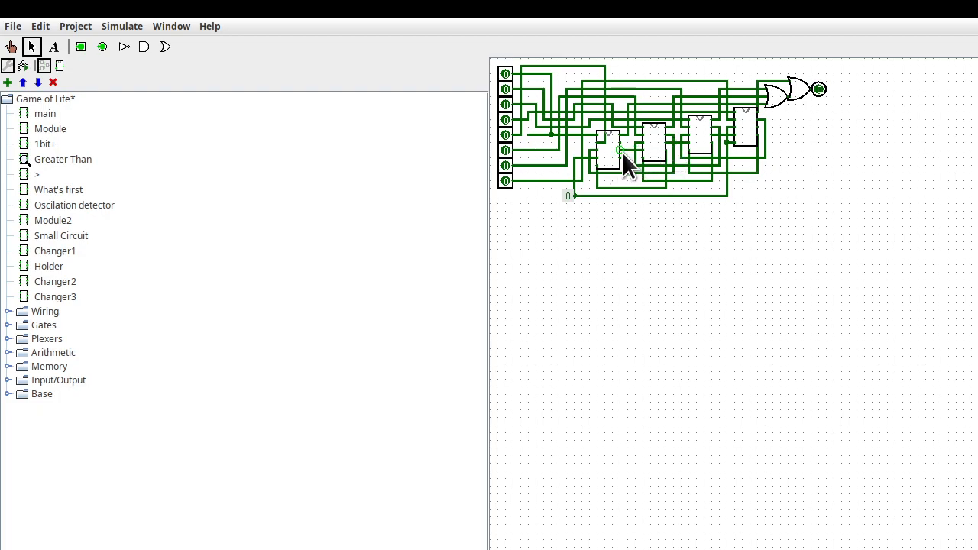
mouse_move(630, 164)
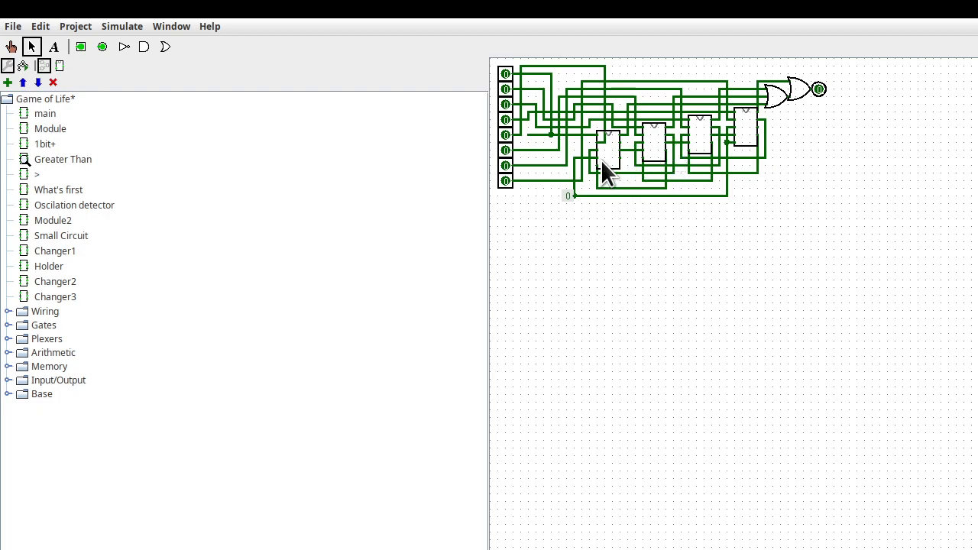
mouse_move(512, 119)
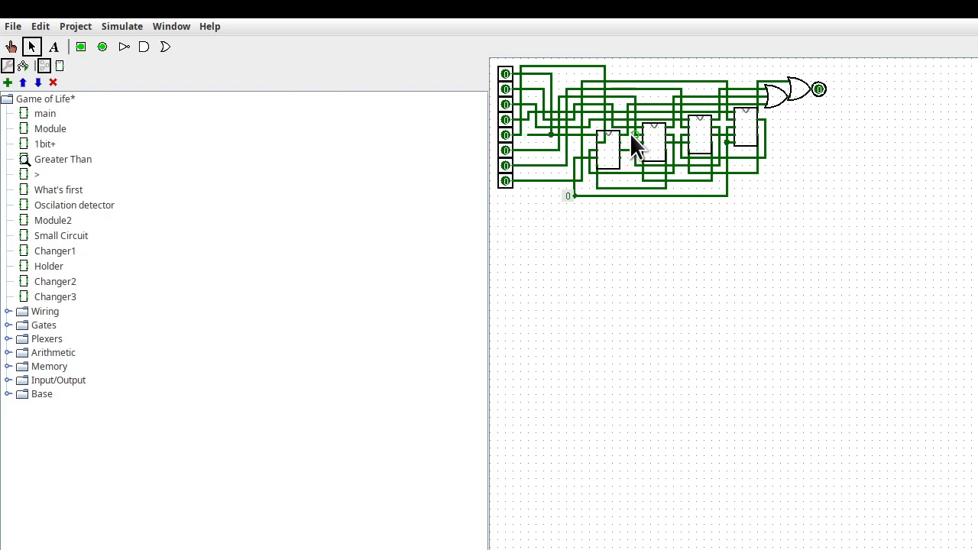
mouse_move(511, 150)
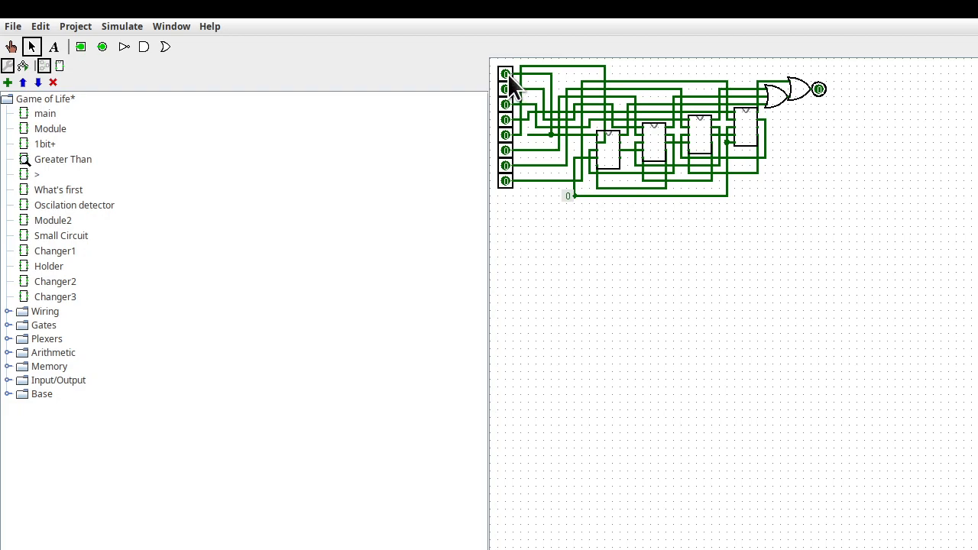
mouse_move(513, 157)
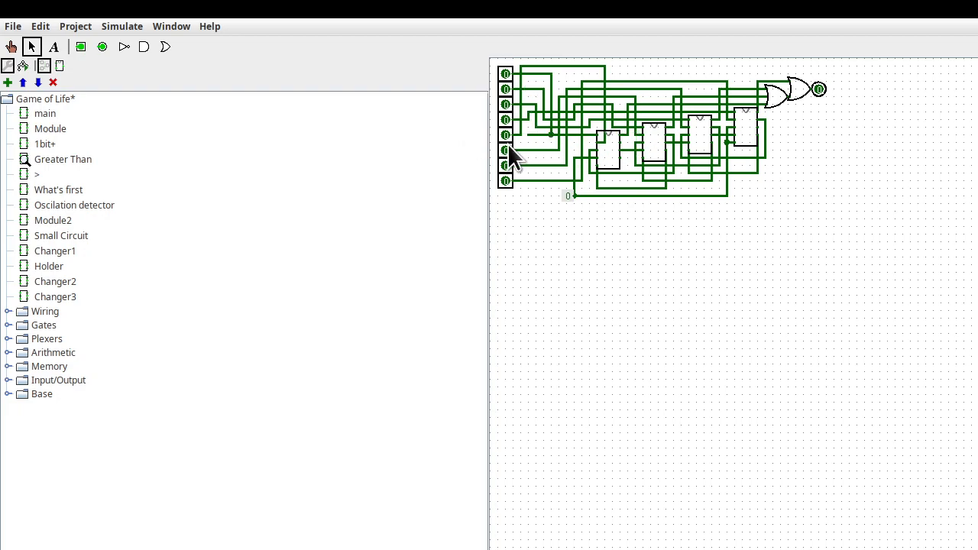
mouse_move(584, 191)
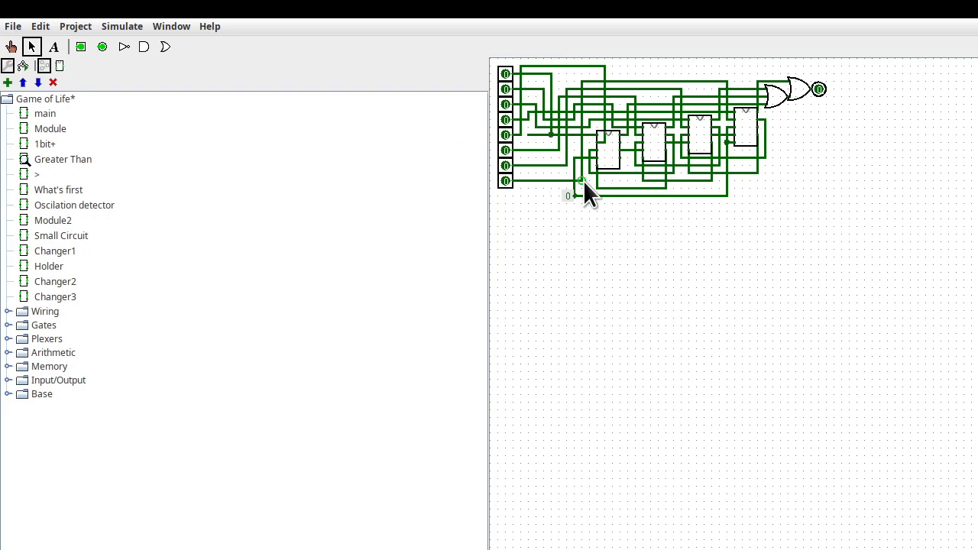
click(58, 189)
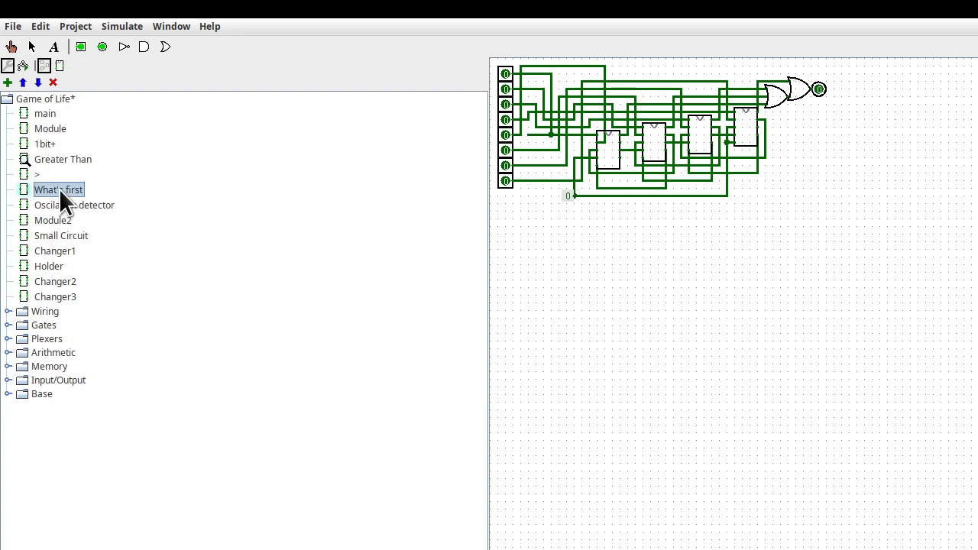
- Open the What's first circuit from the explorer pane
double_click(58, 189)
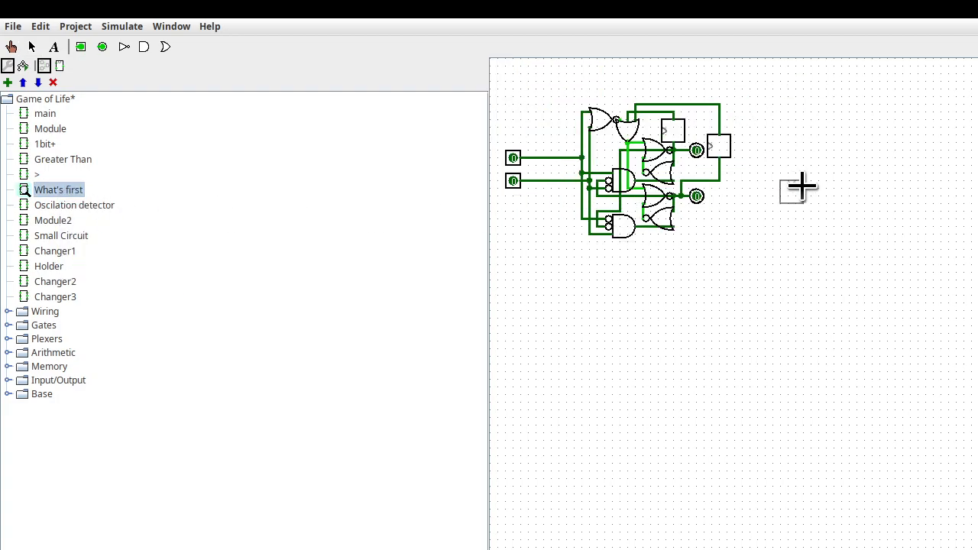
mouse_move(604, 200)
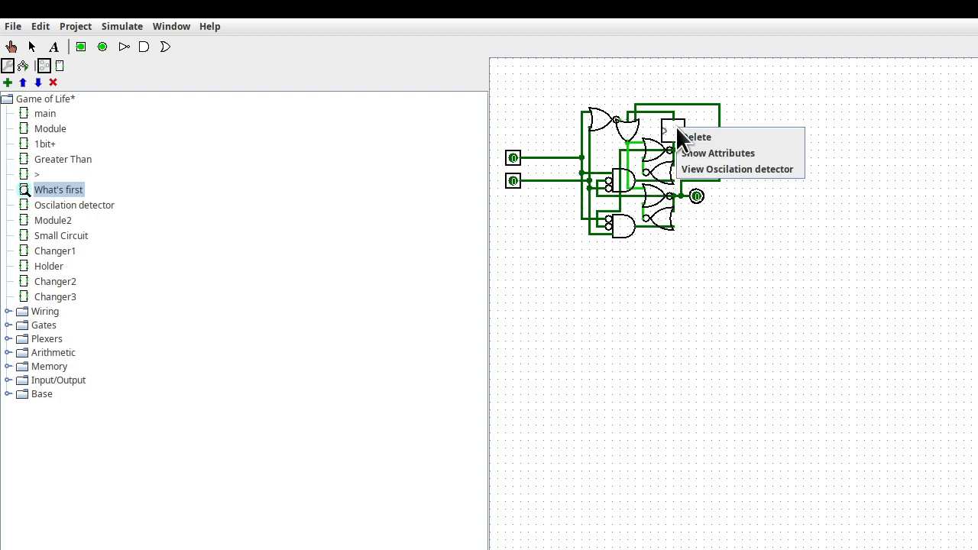
mouse_move(785, 207)
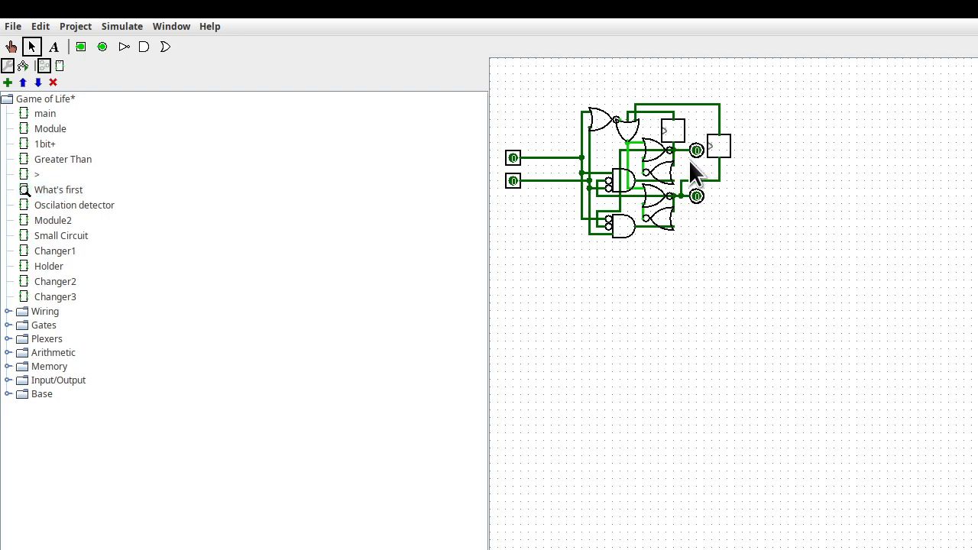
mouse_move(688, 187)
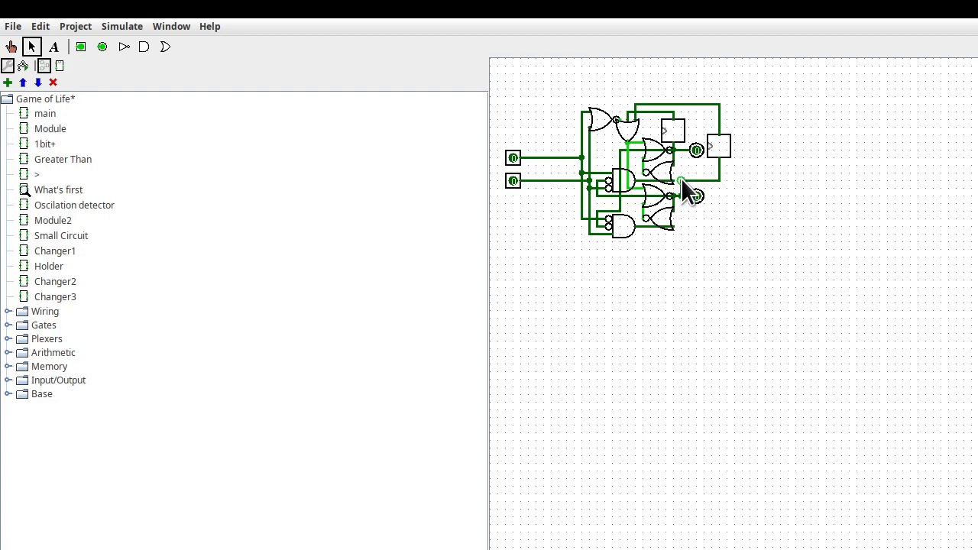
mouse_move(597, 233)
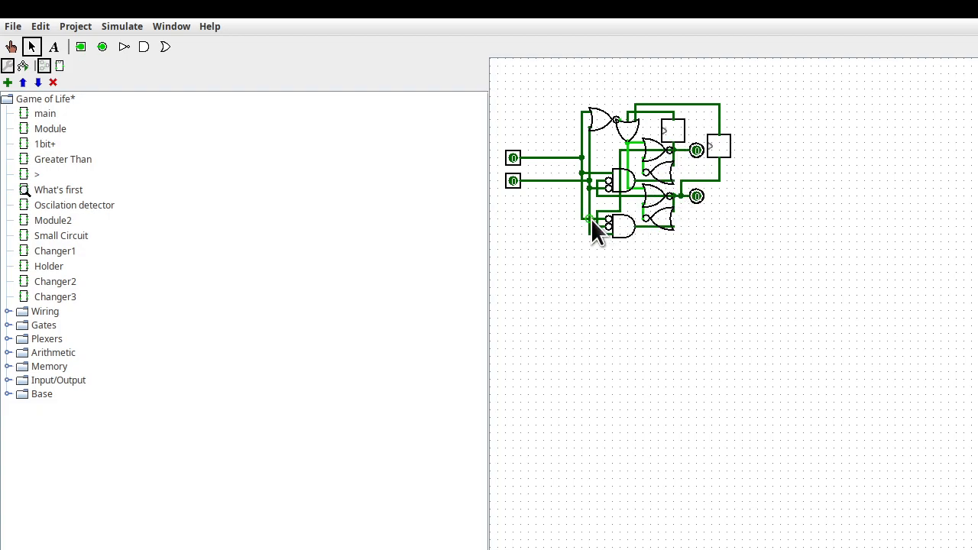
mouse_move(578, 190)
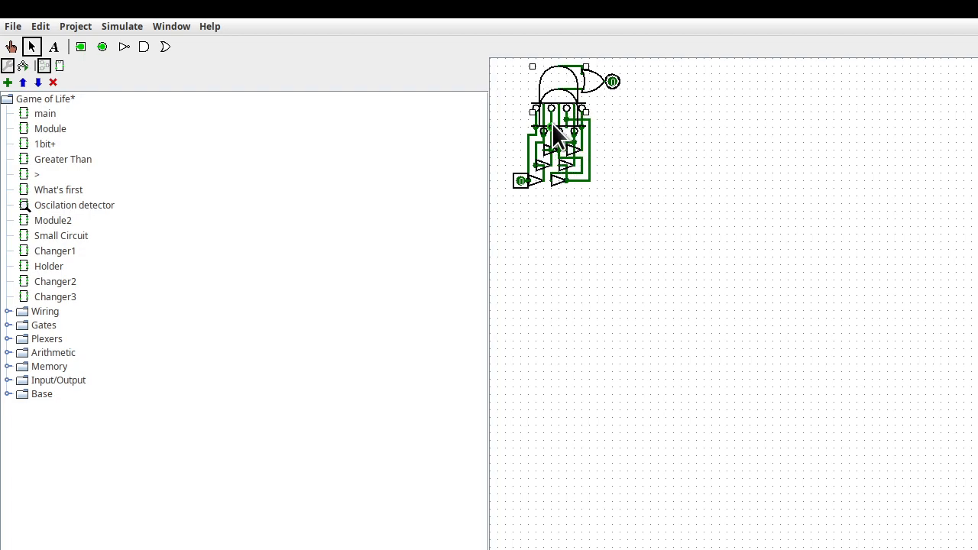
mouse_move(592, 107)
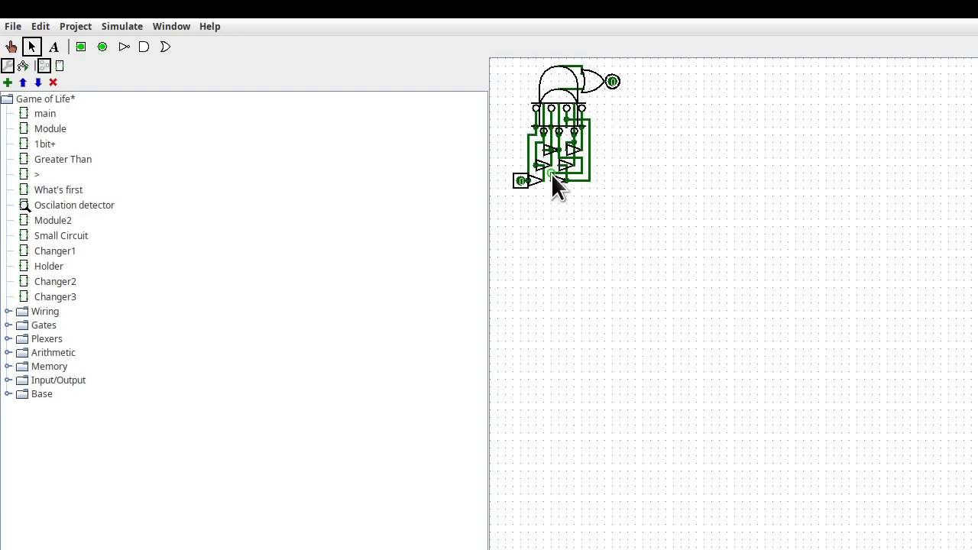
mouse_move(623, 107)
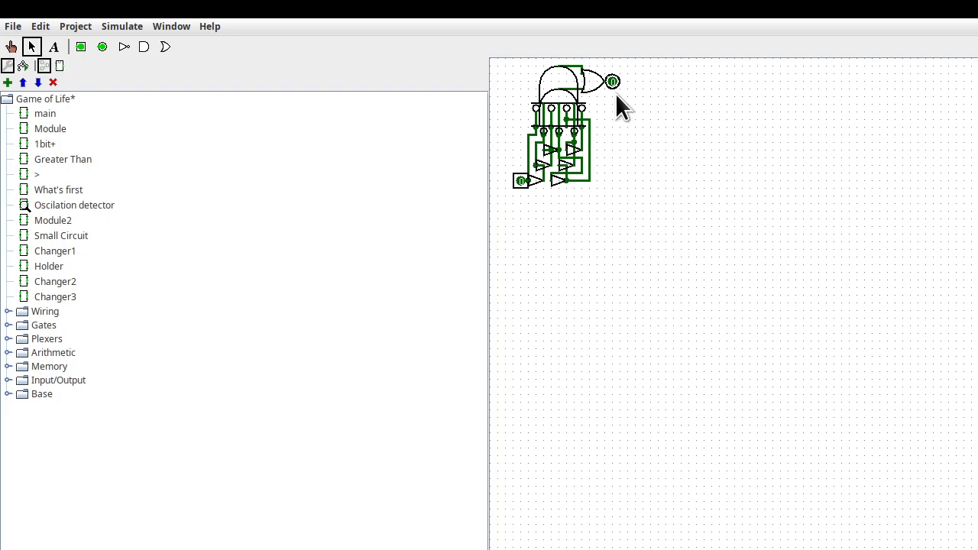
mouse_move(600, 122)
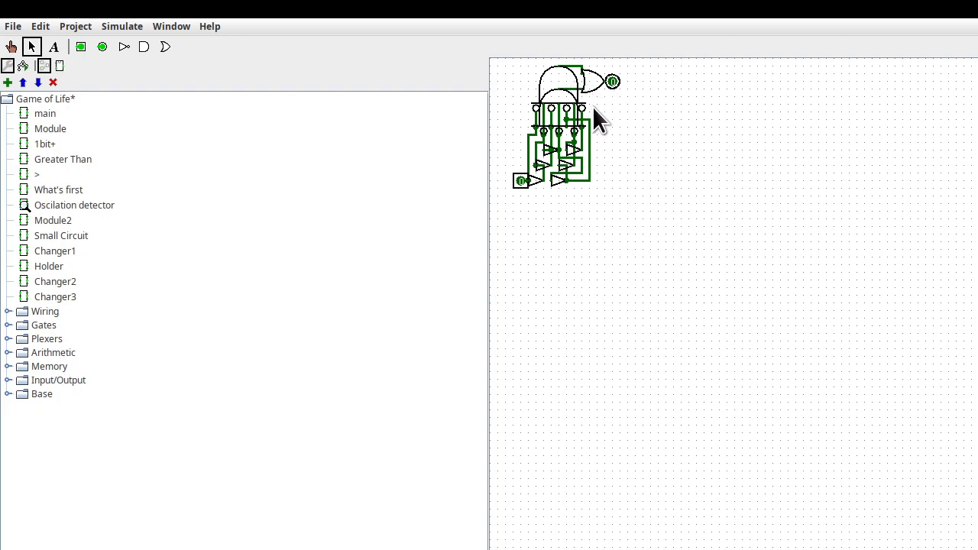
mouse_move(586, 131)
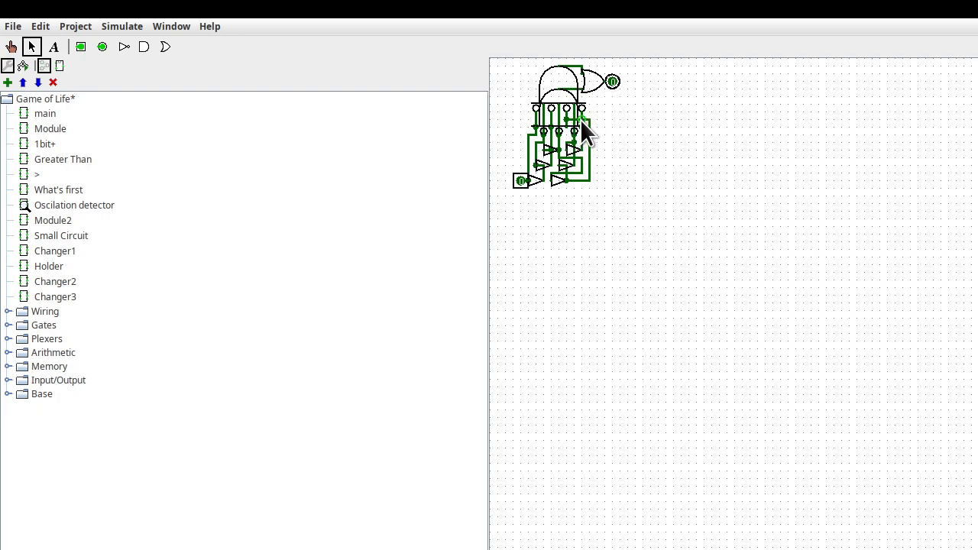
mouse_move(569, 187)
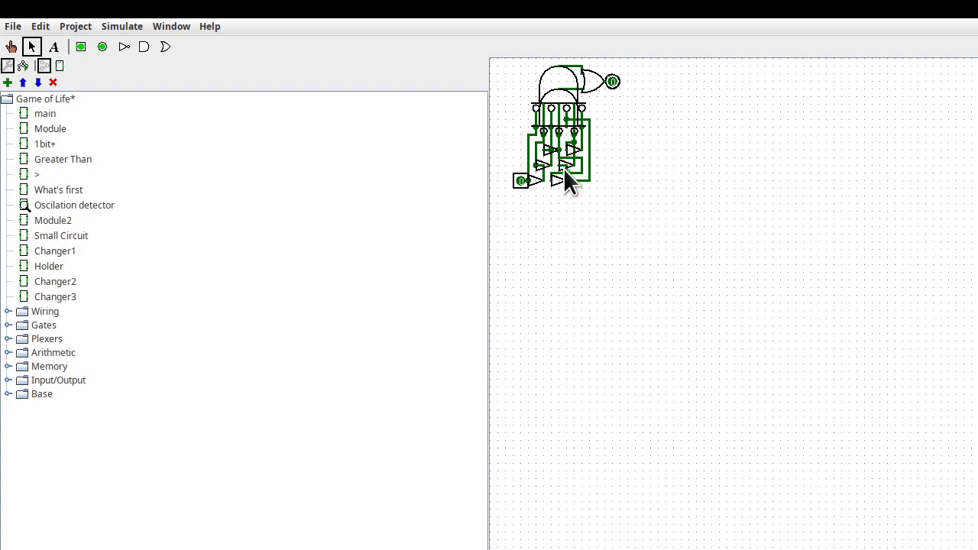
mouse_move(611, 95)
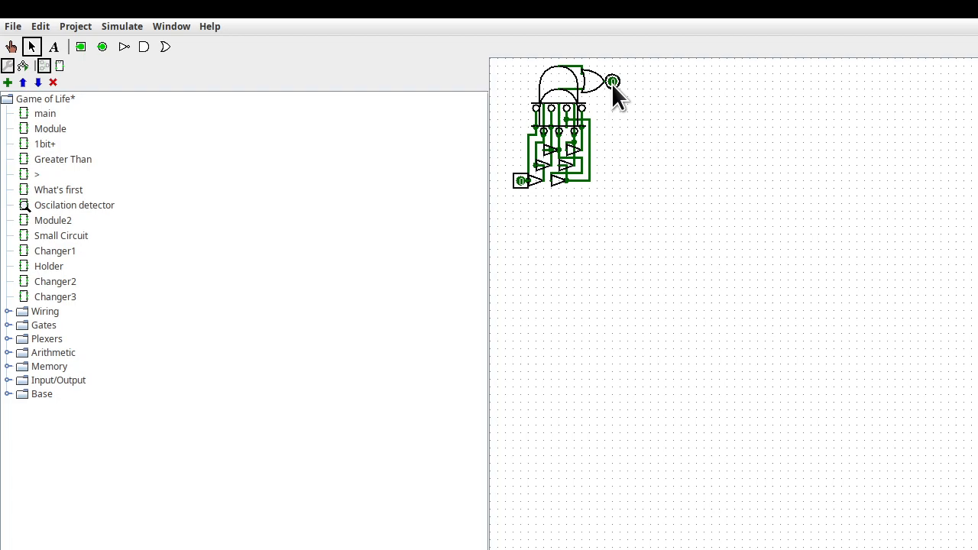
mouse_move(57, 191)
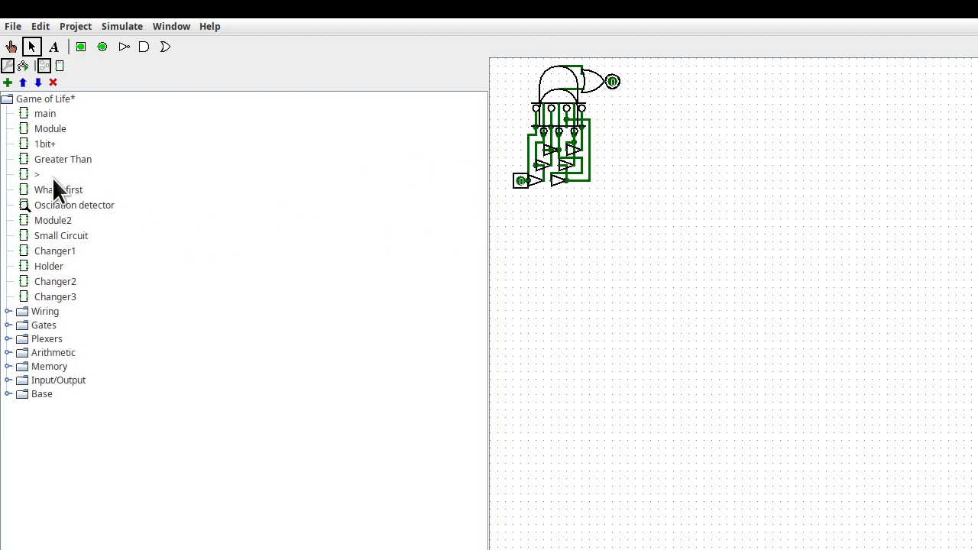
- Bring up the context menu for Module2 in the explorer
right_click(65, 222)
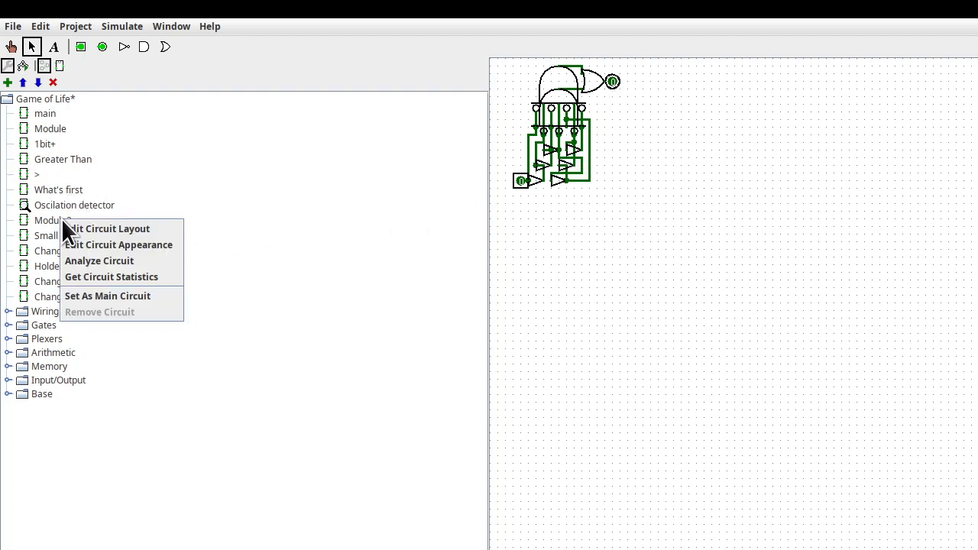
click(107, 229)
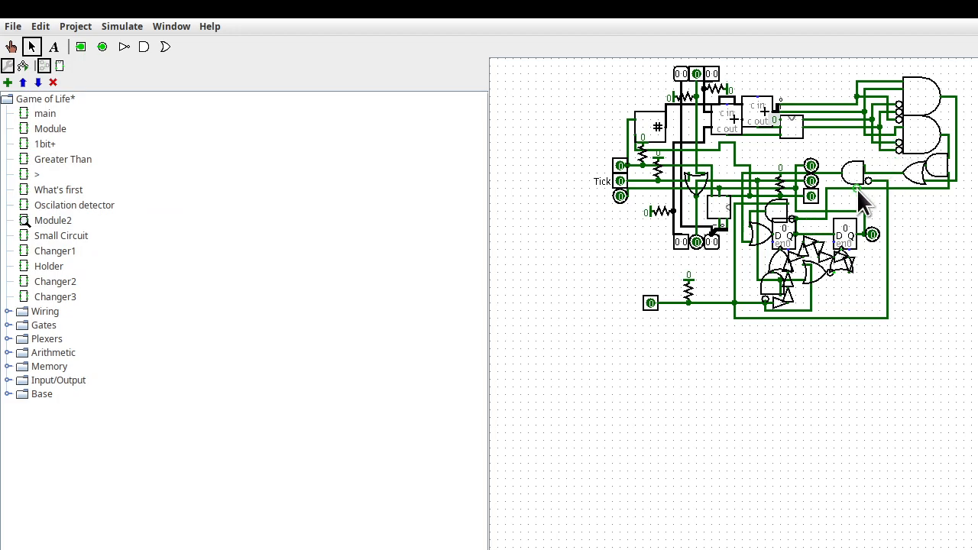
mouse_move(840, 298)
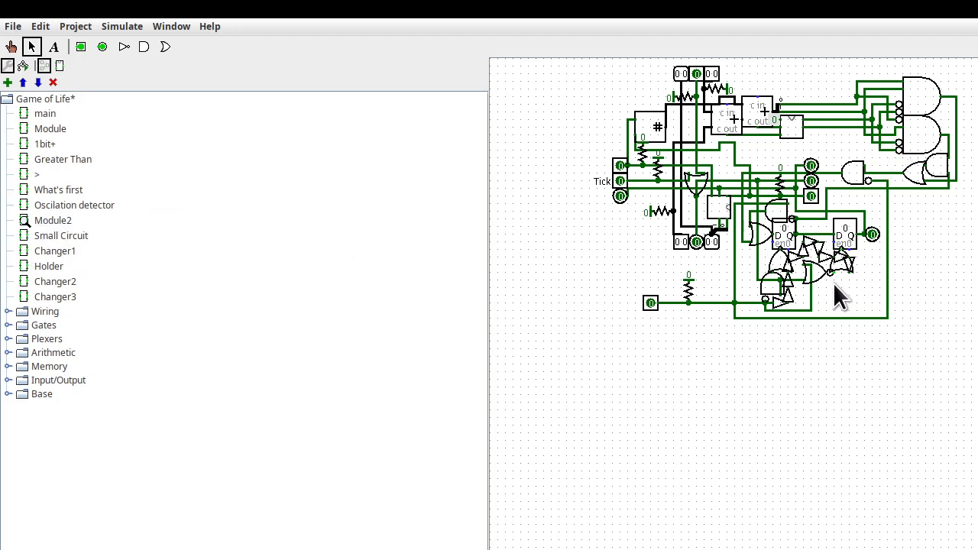
mouse_move(795, 306)
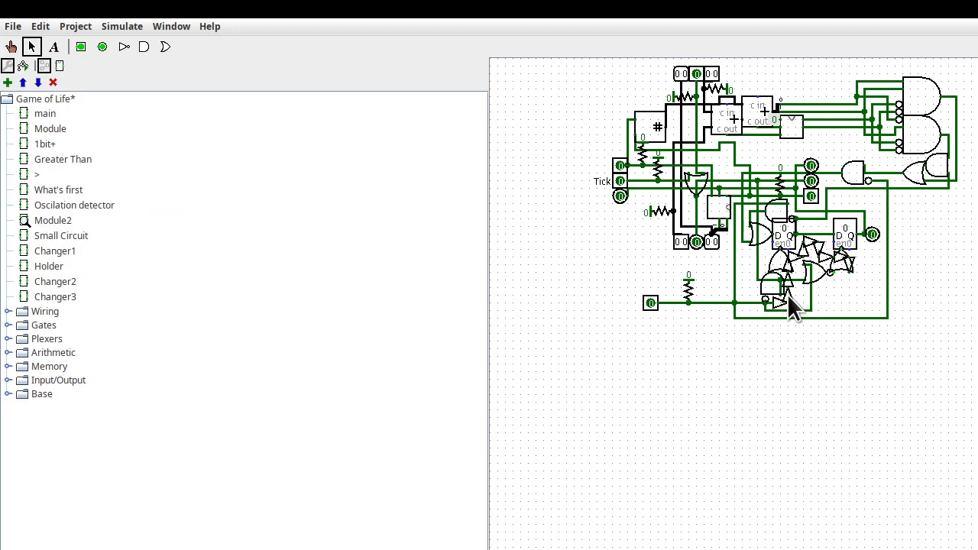
mouse_move(856, 279)
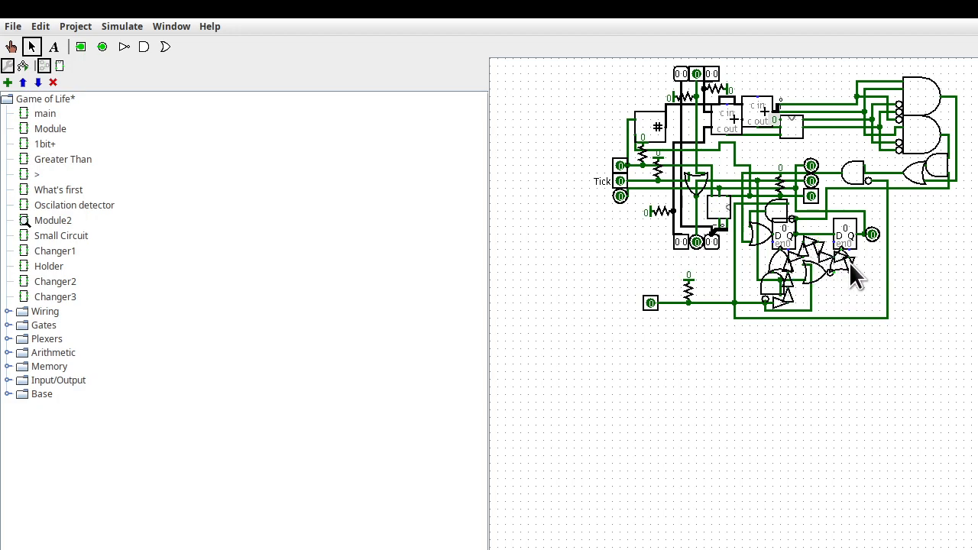
mouse_move(913, 137)
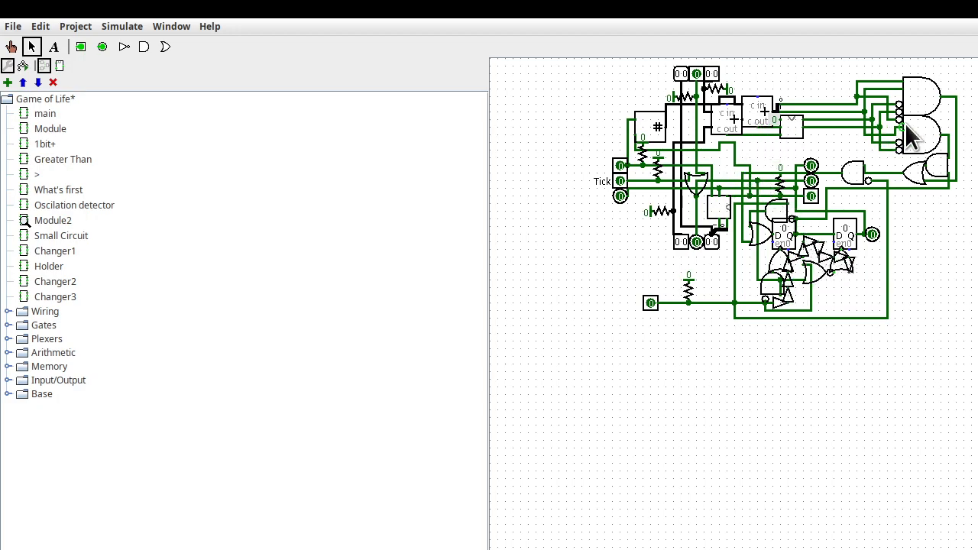
mouse_move(959, 149)
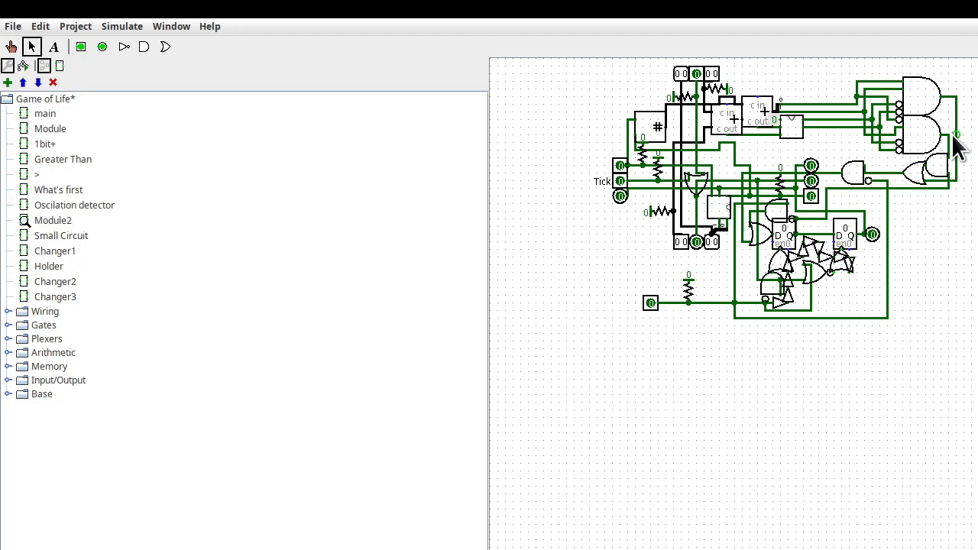
mouse_move(832, 275)
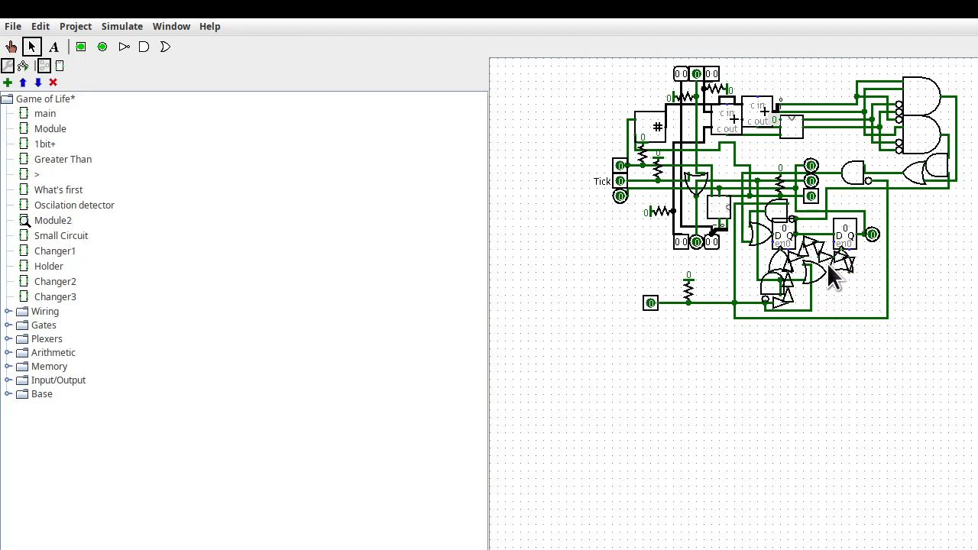
mouse_move(61, 282)
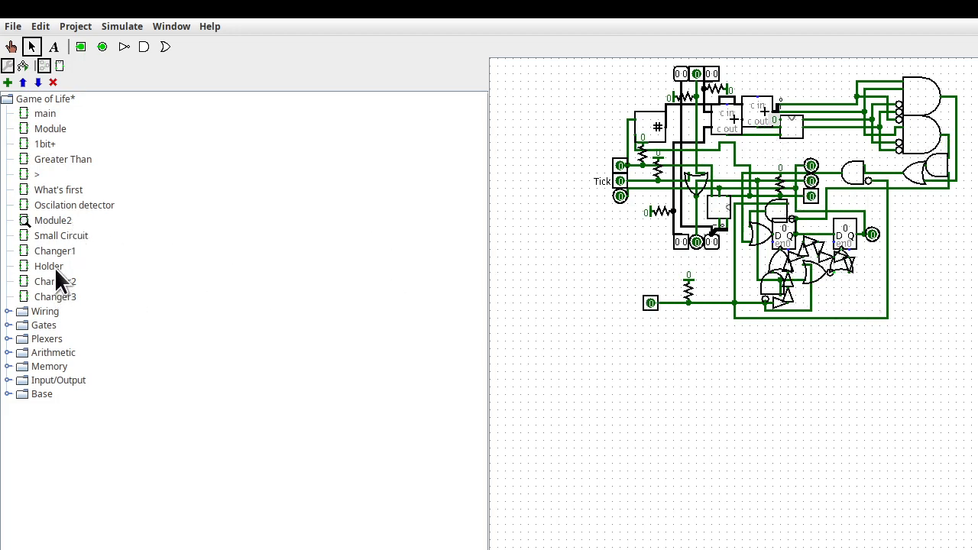
- Open Small Circuit and bring up the context menu of one Module2 cell
double_click(61, 235)
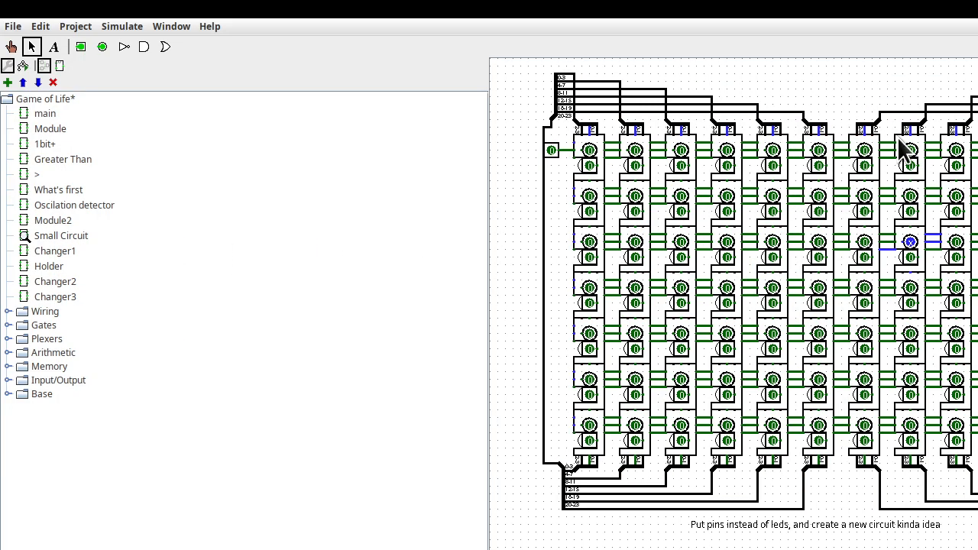
mouse_move(930, 321)
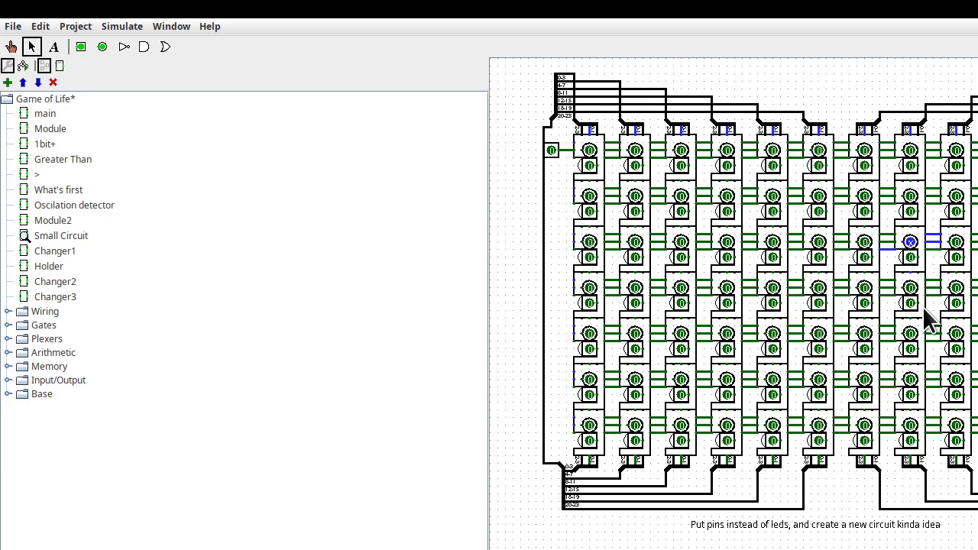
mouse_move(916, 252)
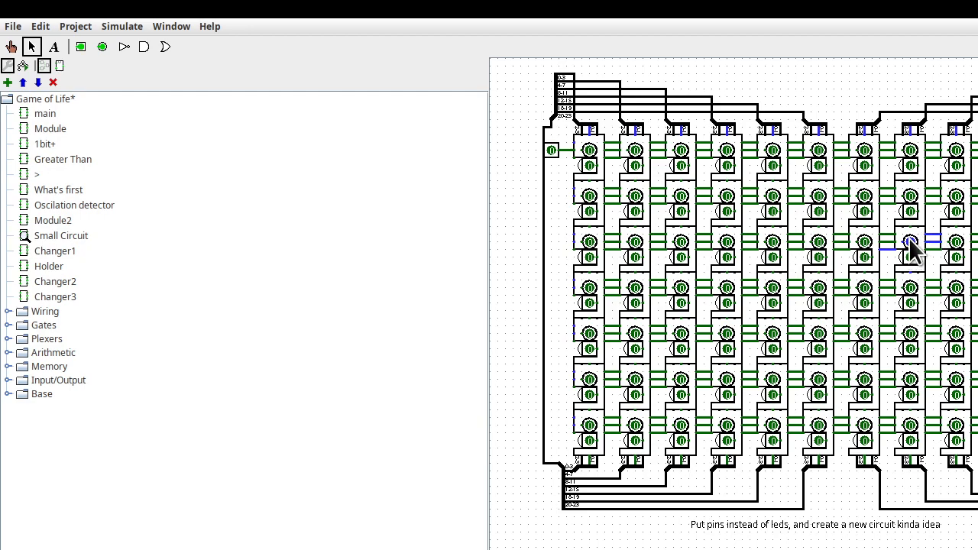
mouse_move(917, 260)
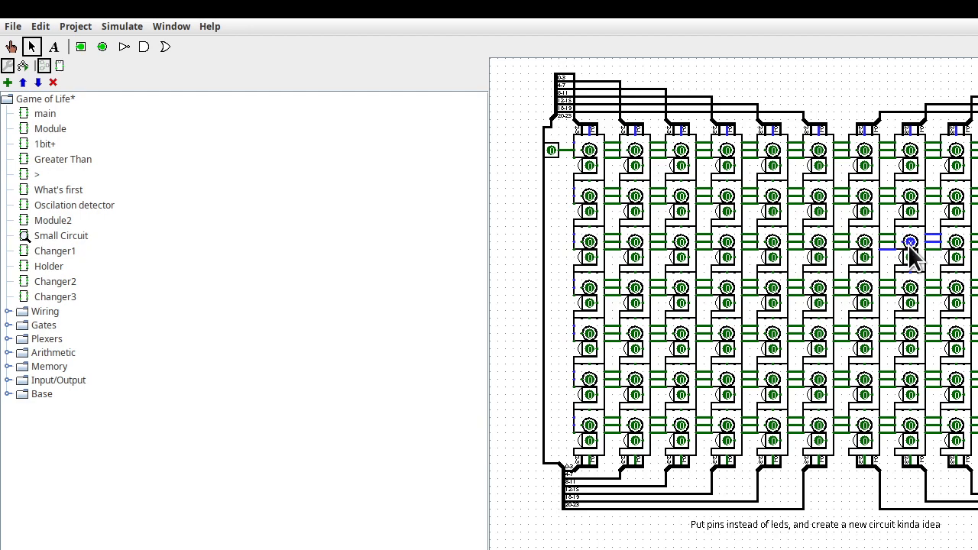
mouse_move(924, 256)
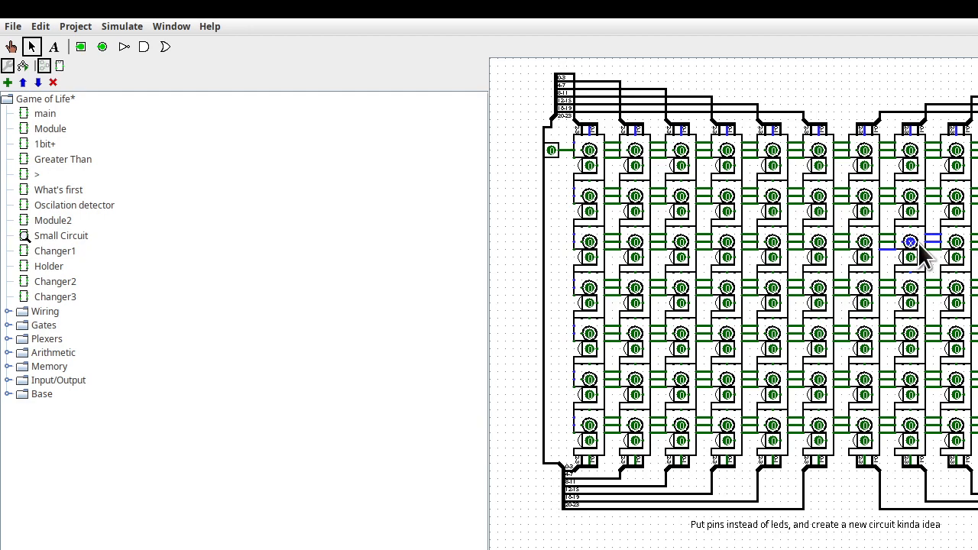
mouse_move(917, 256)
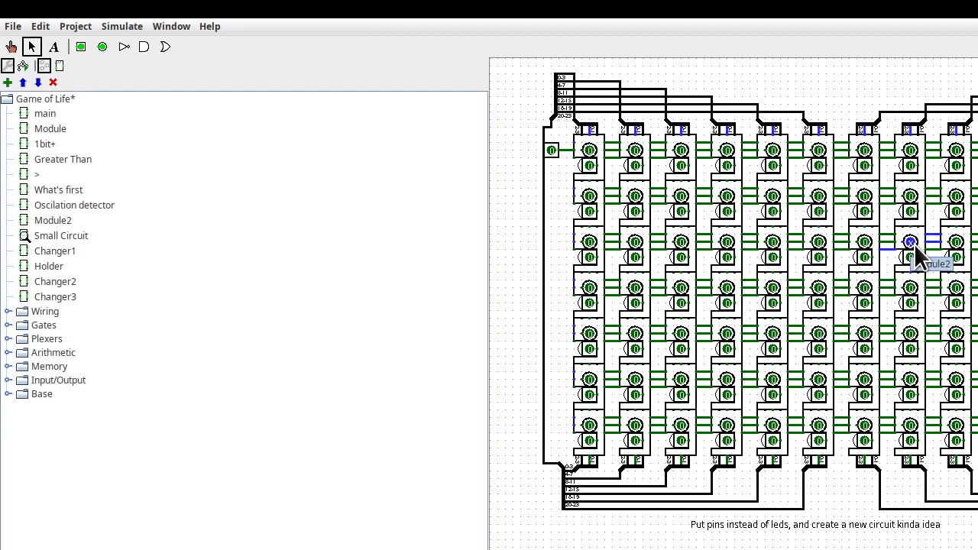
mouse_move(920, 256)
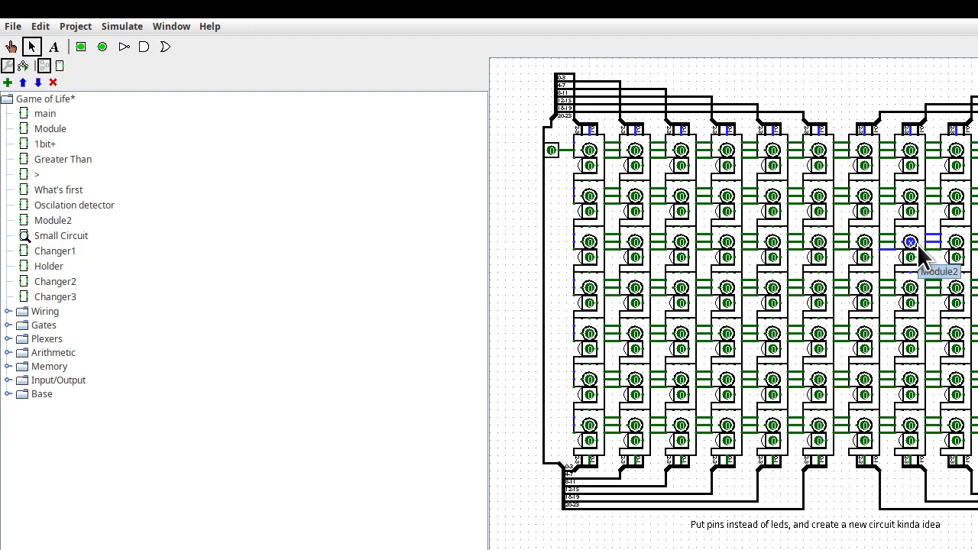
right_click(911, 243)
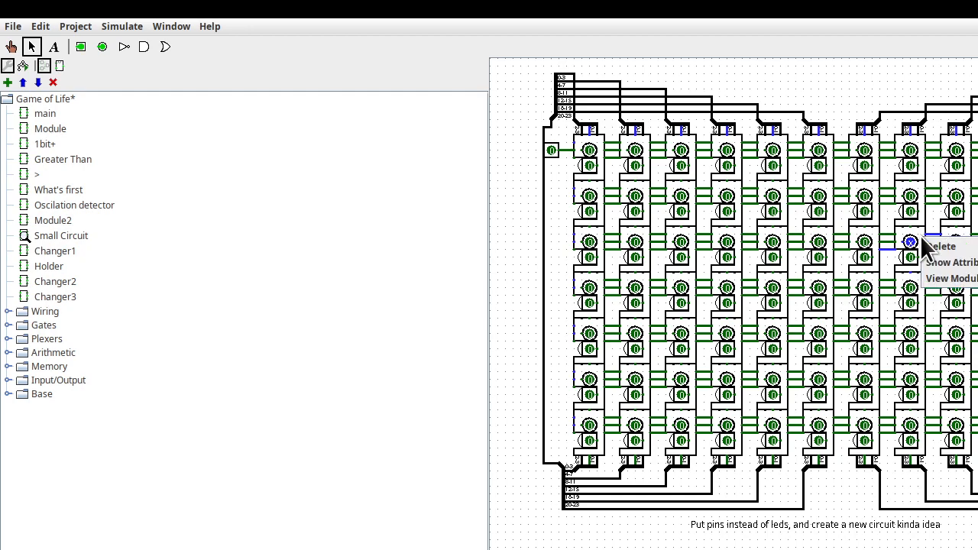
- View the Module2 cell's live internals, then bring up Small Circuit's context menu
click(951, 278)
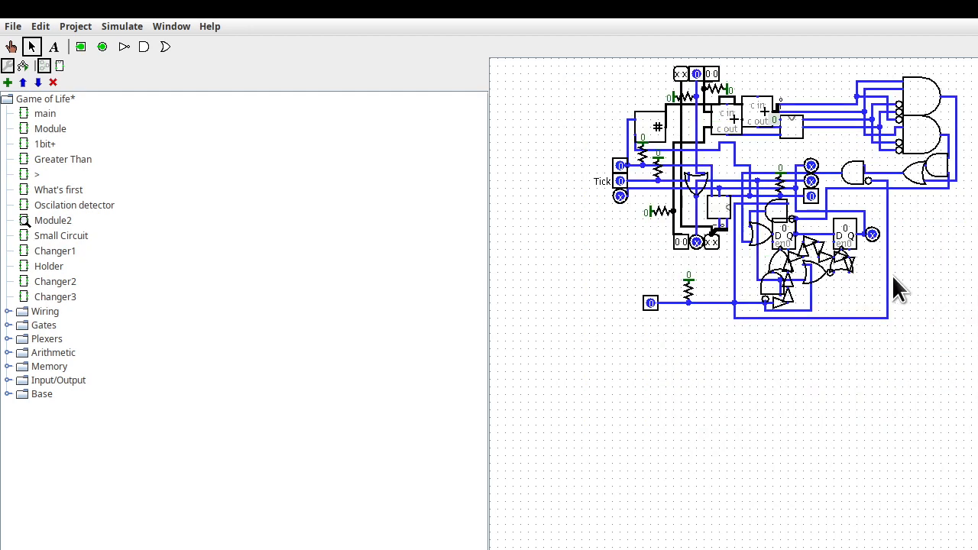
mouse_move(970, 313)
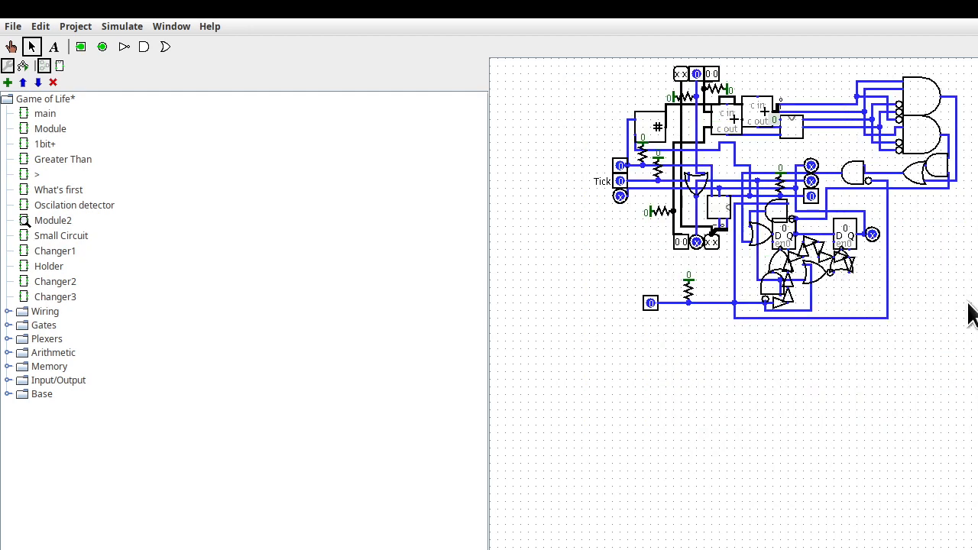
mouse_move(867, 259)
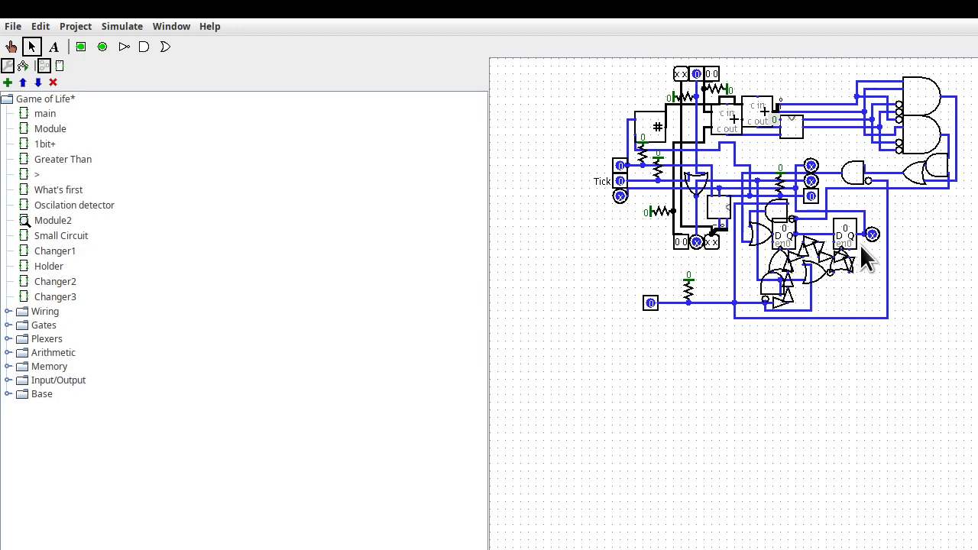
mouse_move(959, 230)
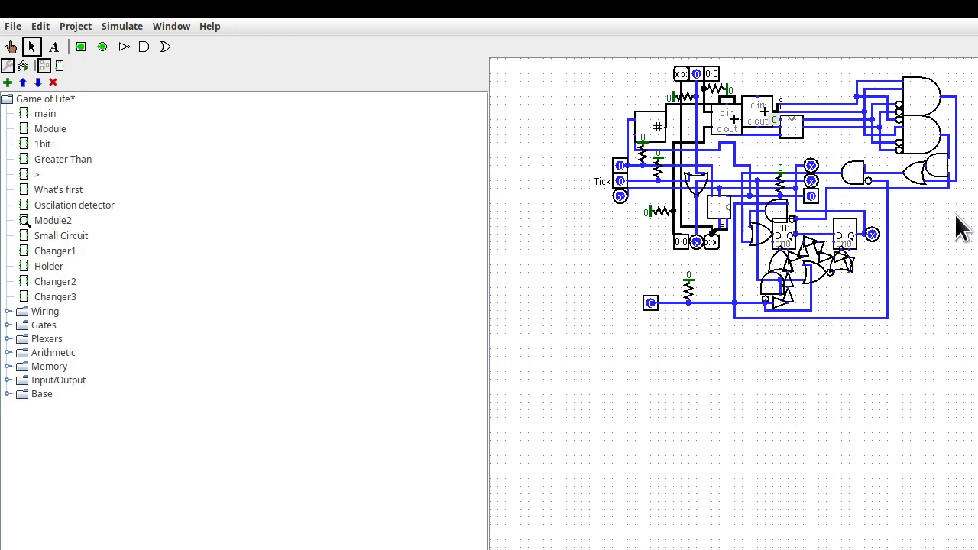
mouse_move(890, 107)
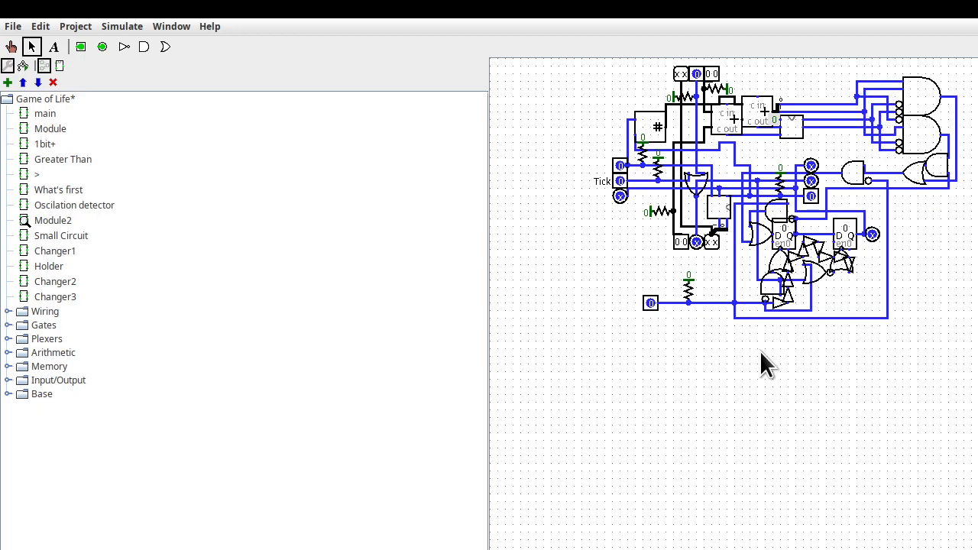
mouse_move(821, 256)
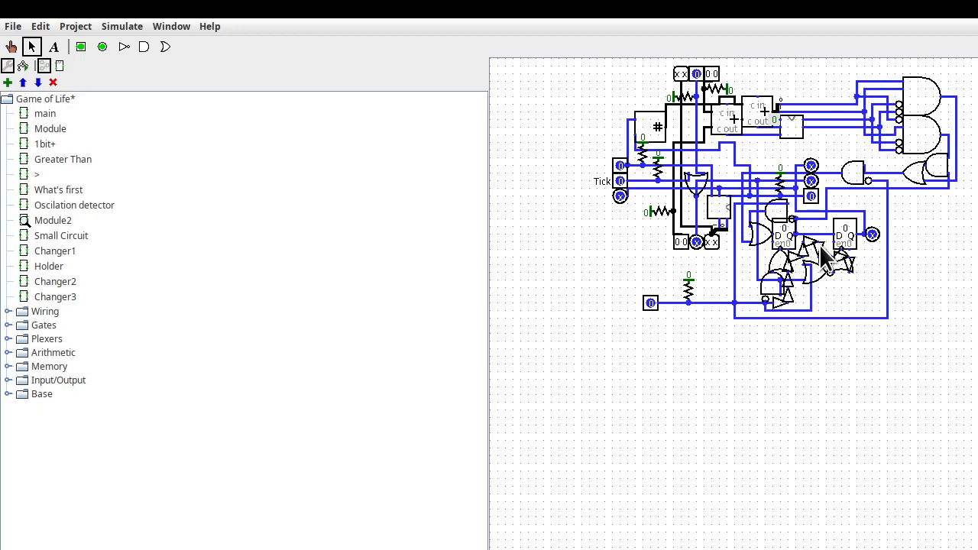
mouse_move(80, 248)
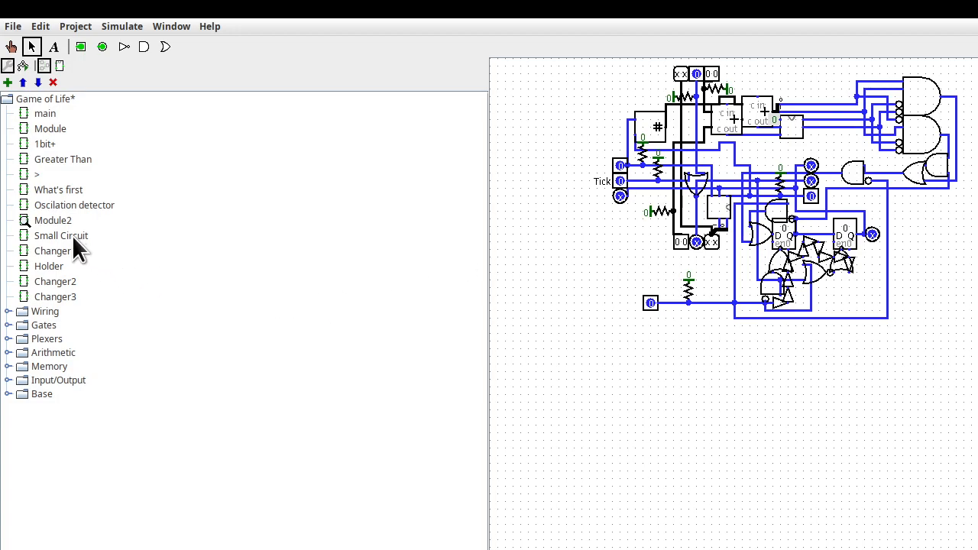
right_click(61, 235)
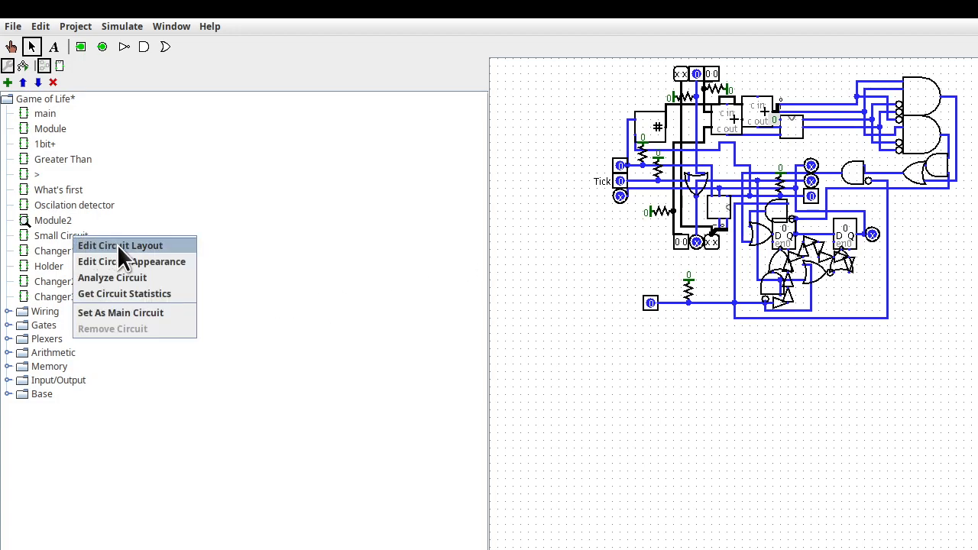
- Choose Edit Circuit Layout to return to the Small Circuit grid
click(120, 245)
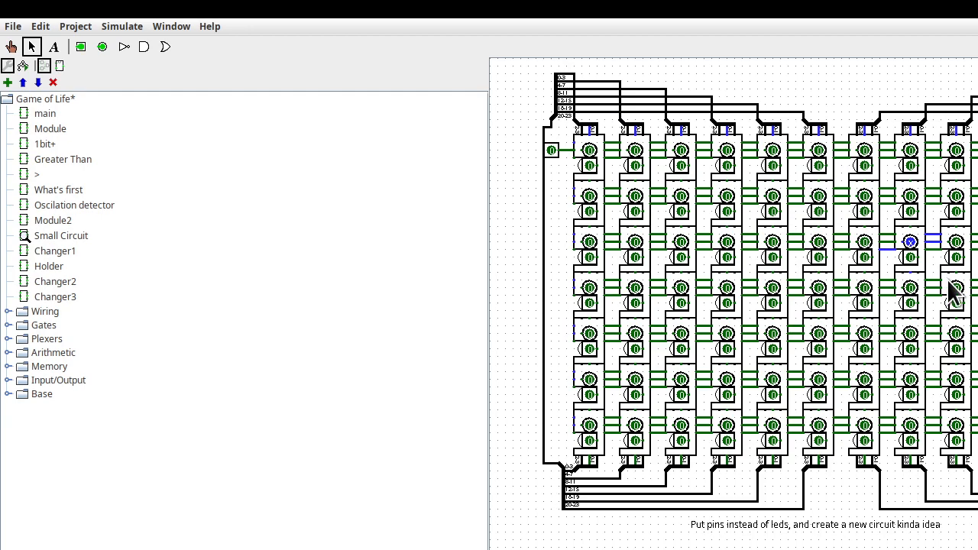
mouse_move(722, 539)
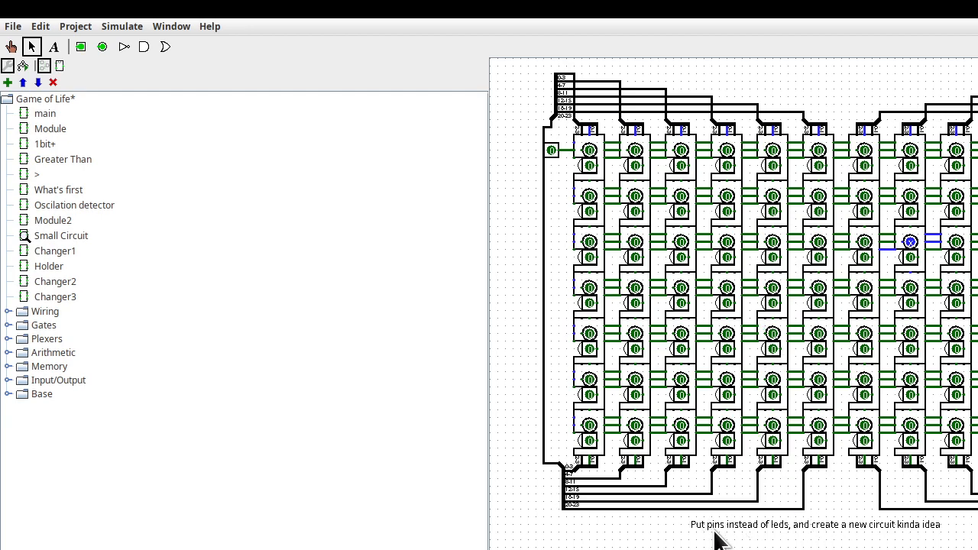
mouse_move(783, 538)
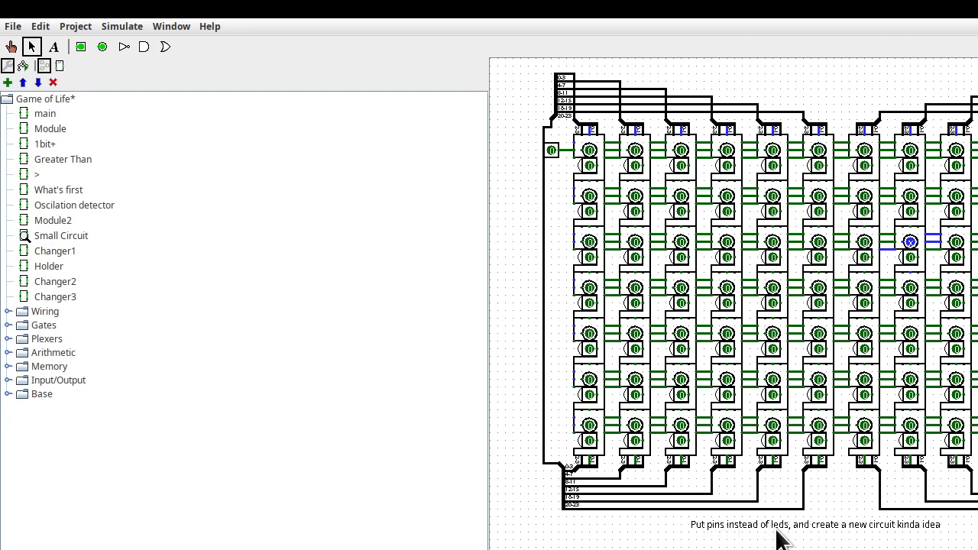
mouse_move(936, 542)
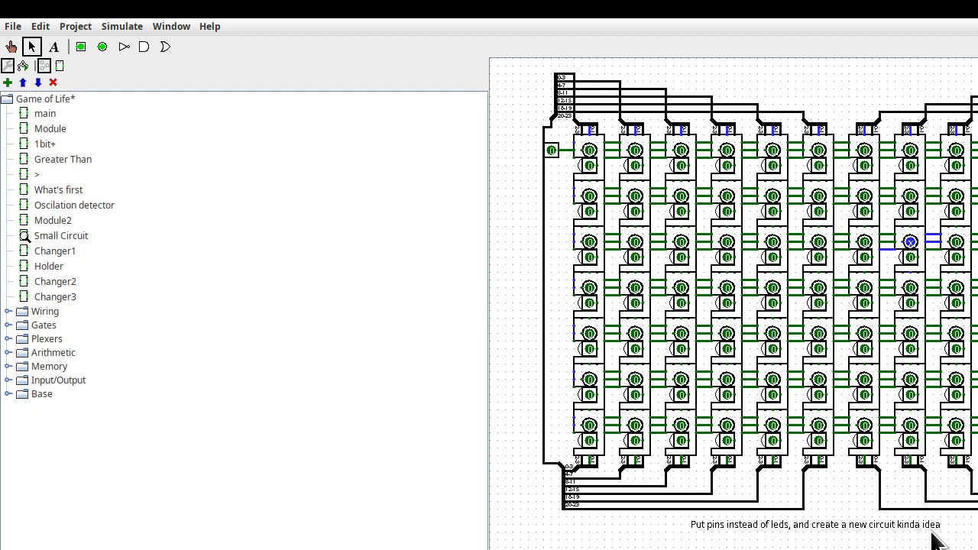
mouse_move(825, 542)
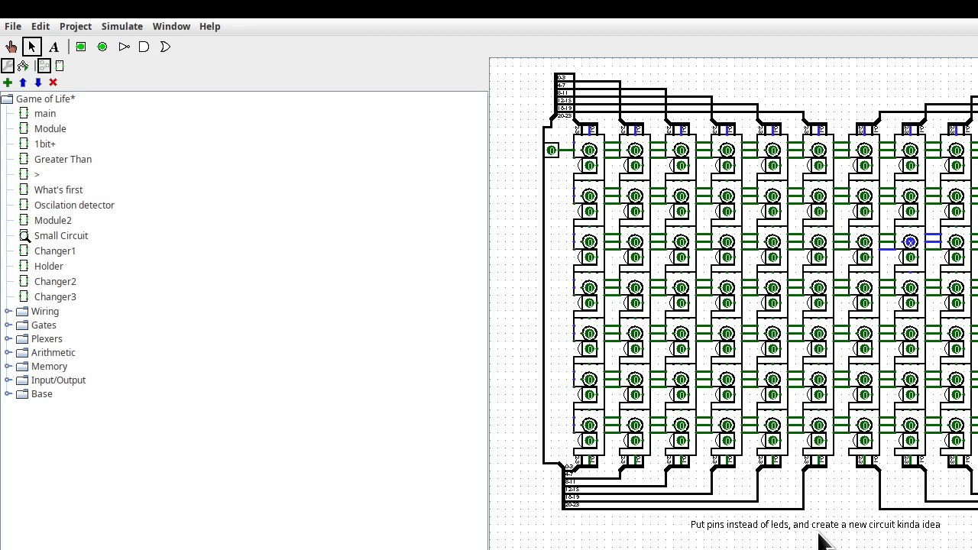
mouse_move(924, 462)
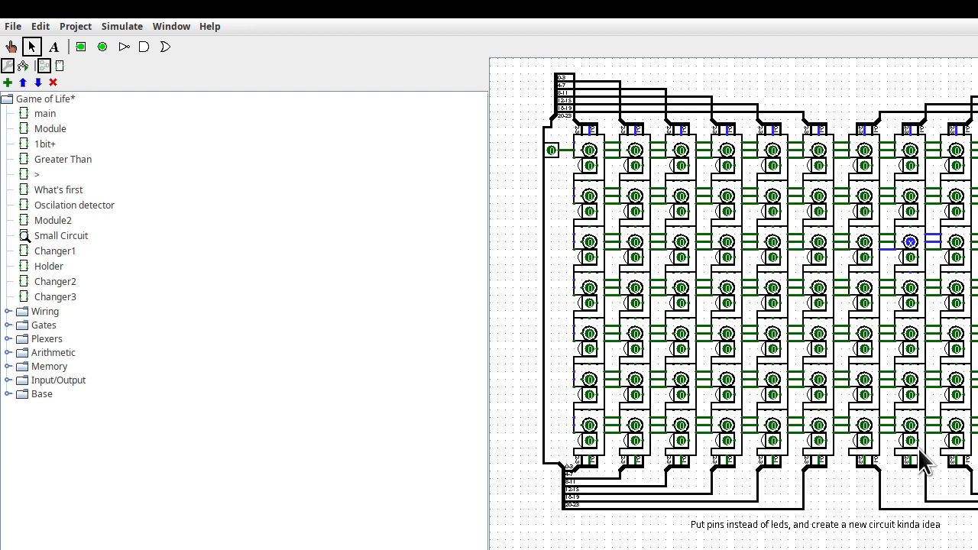
- Bring up the View Module2 menu on another Module2 cell in the grid
right_click(908, 458)
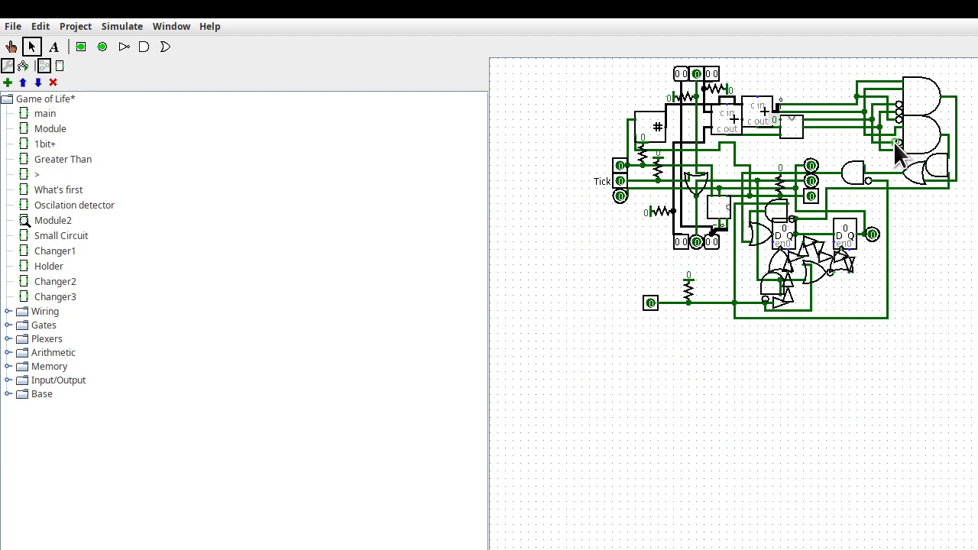
mouse_move(939, 144)
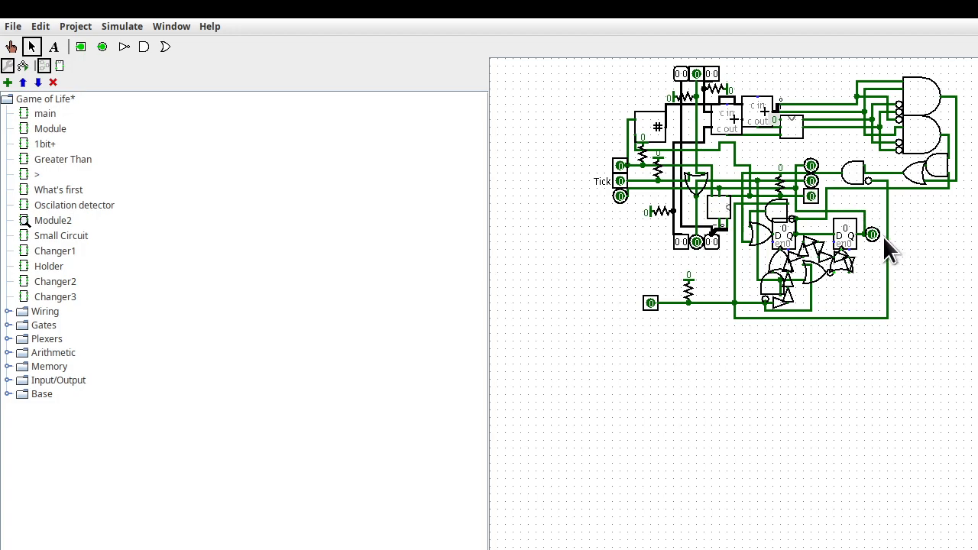
mouse_move(87, 225)
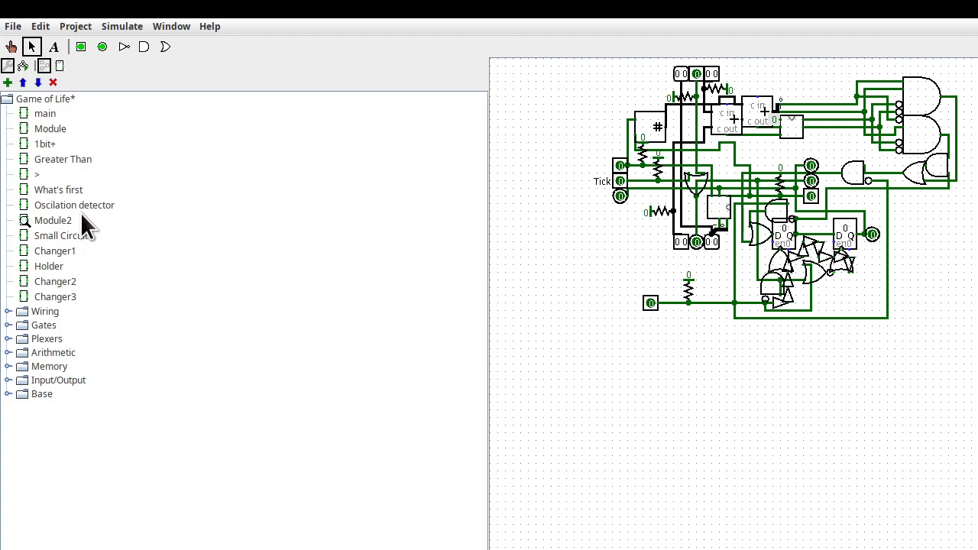
mouse_move(630, 176)
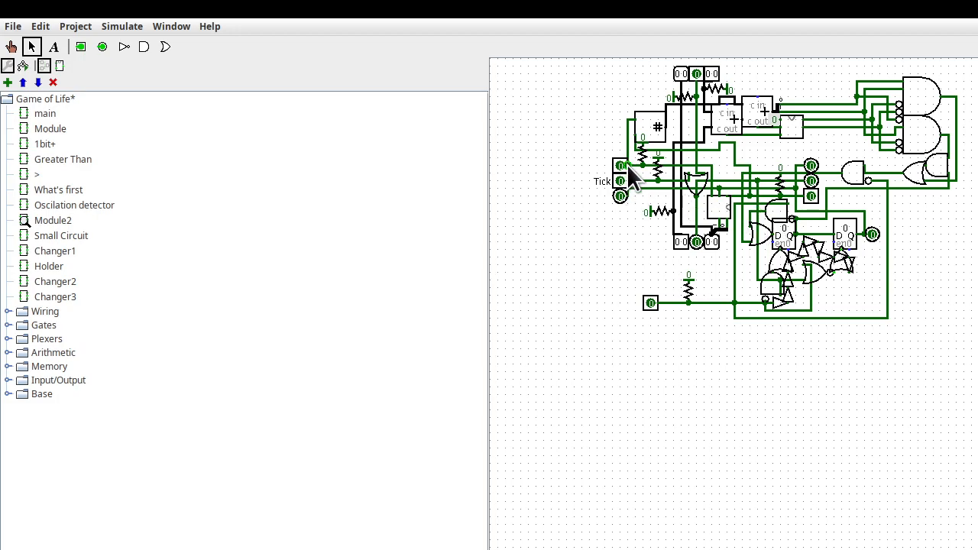
mouse_move(646, 115)
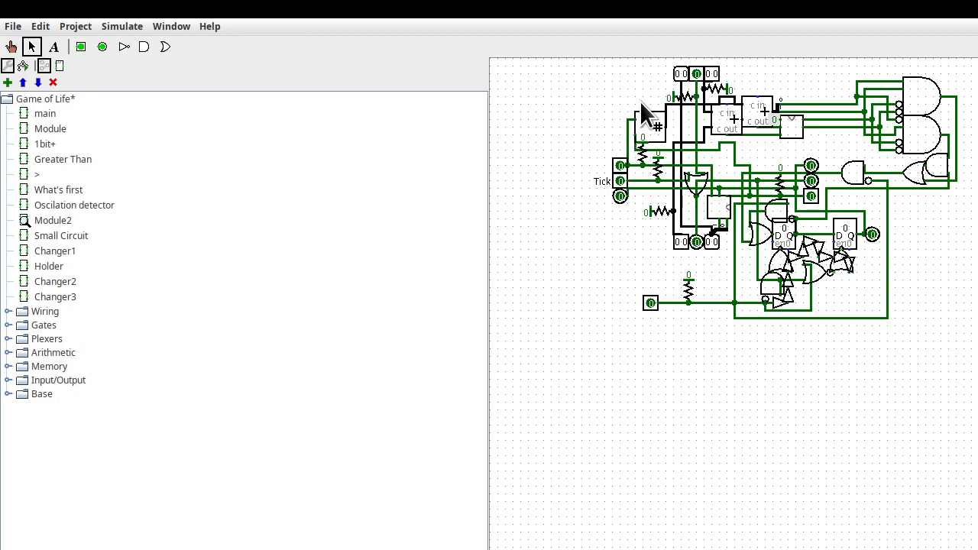
mouse_move(67, 260)
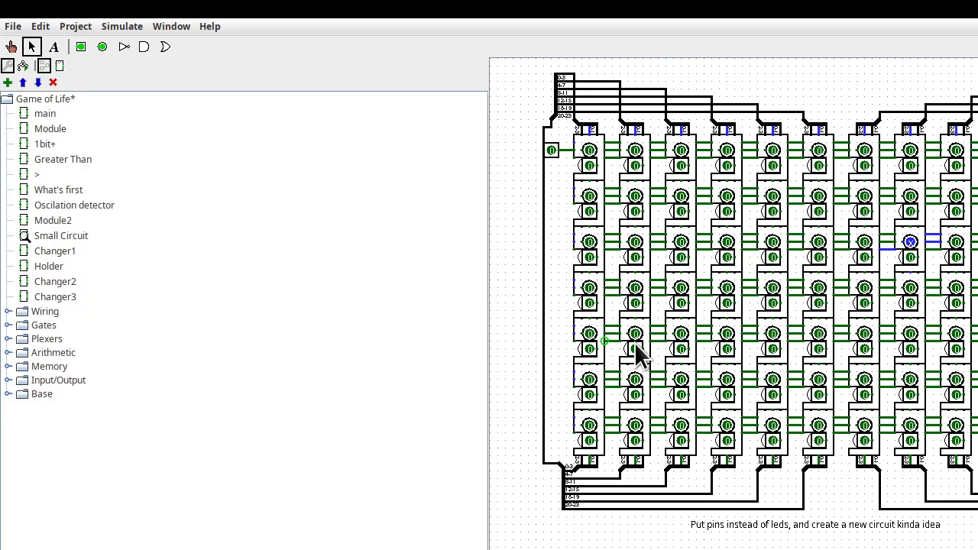
mouse_move(829, 409)
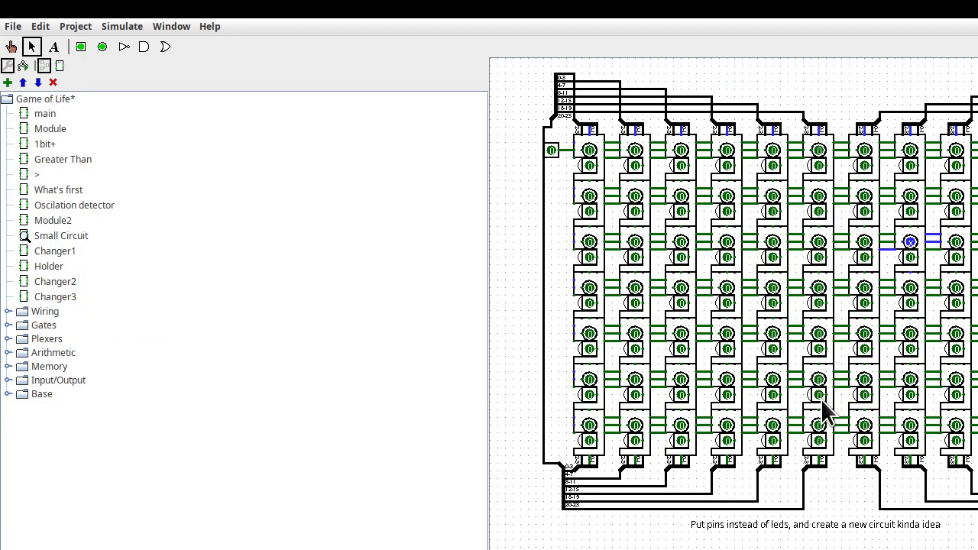
mouse_move(821, 390)
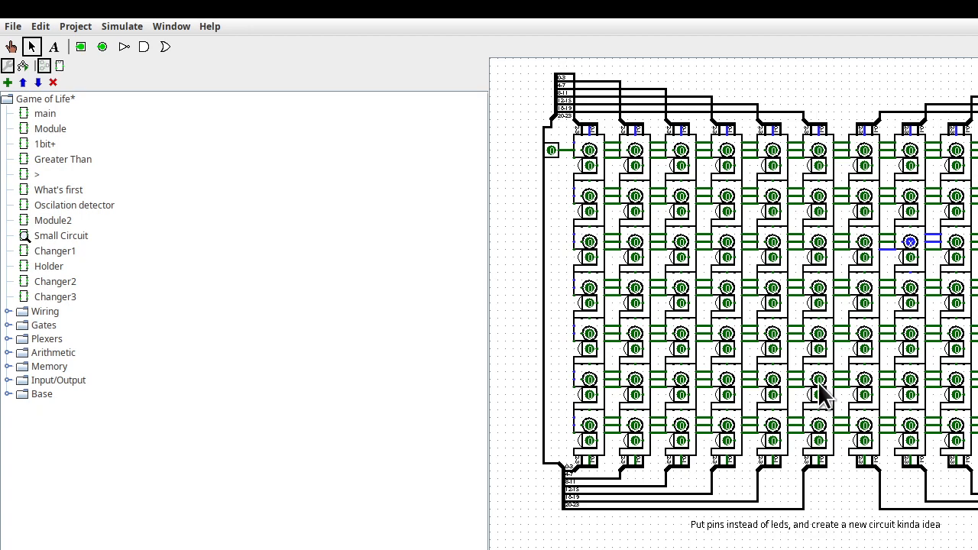
mouse_move(821, 420)
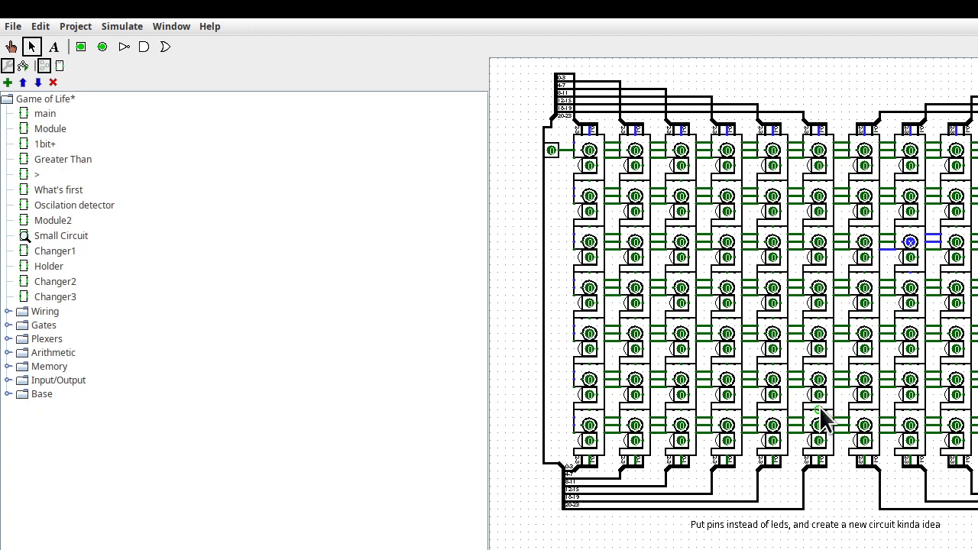
mouse_move(814, 397)
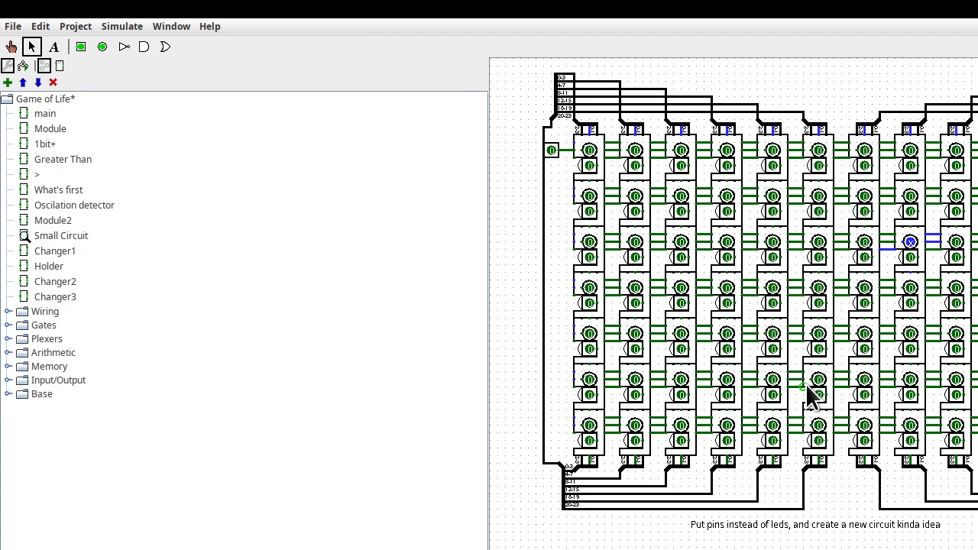
mouse_move(783, 390)
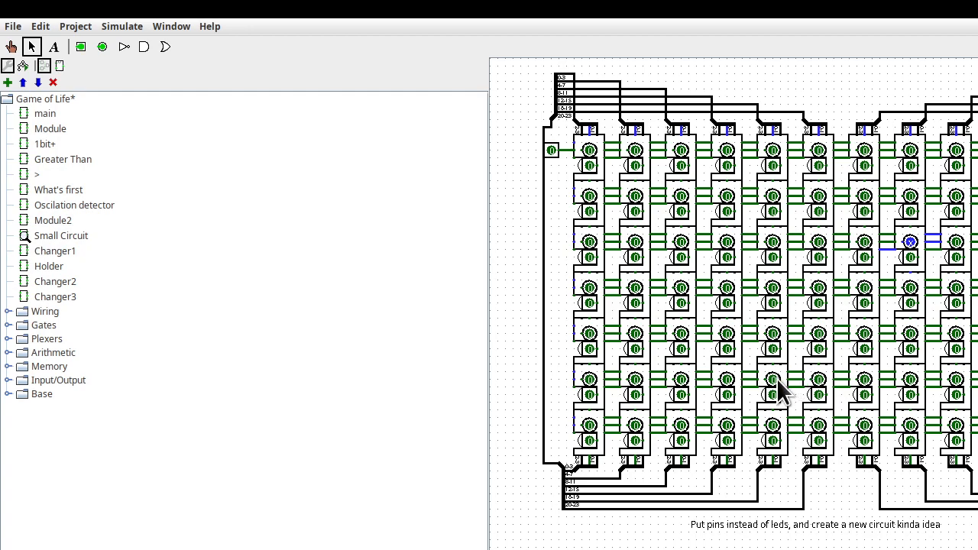
mouse_move(814, 363)
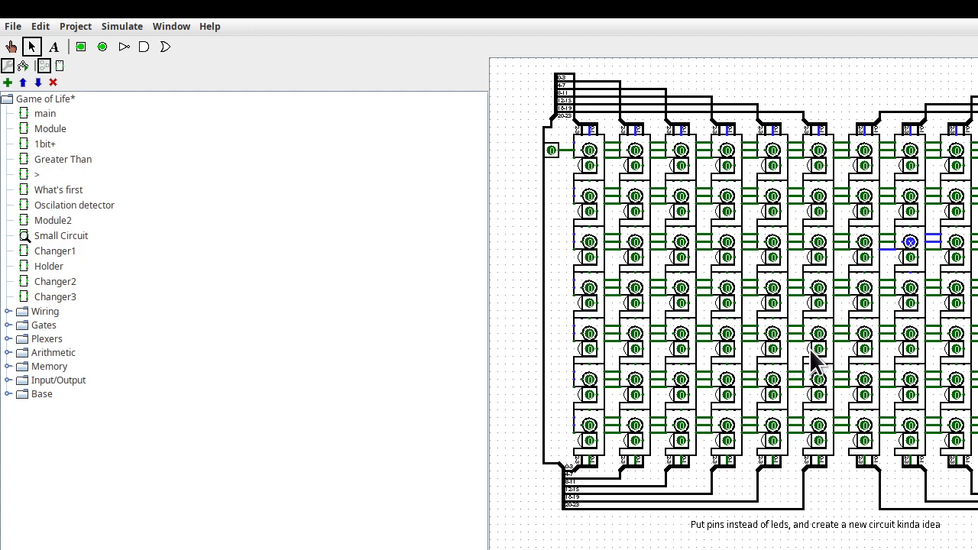
mouse_move(837, 447)
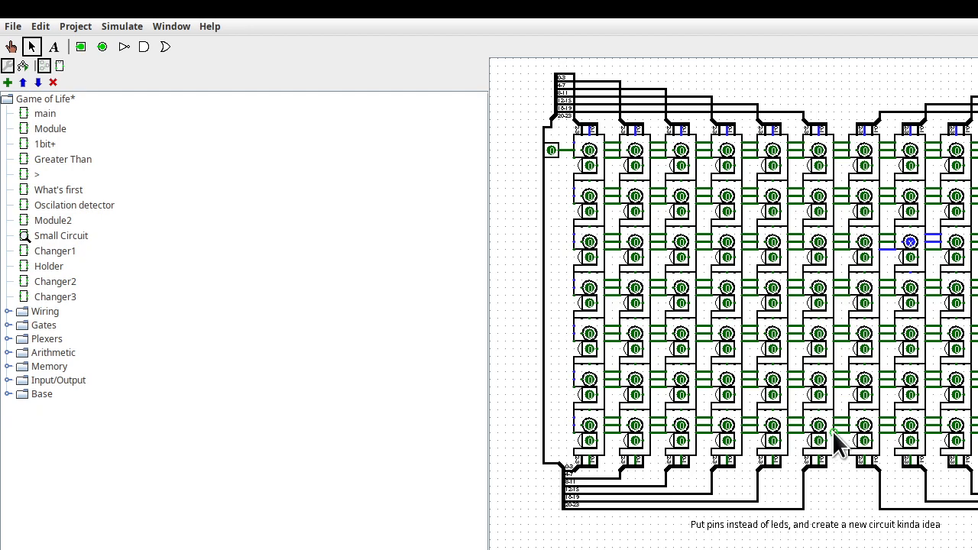
mouse_move(554, 493)
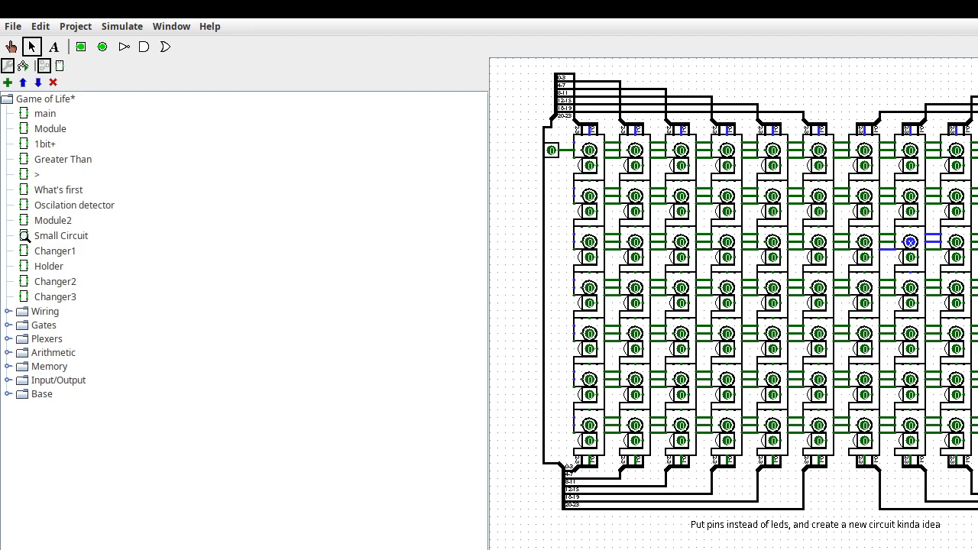
mouse_move(641, 405)
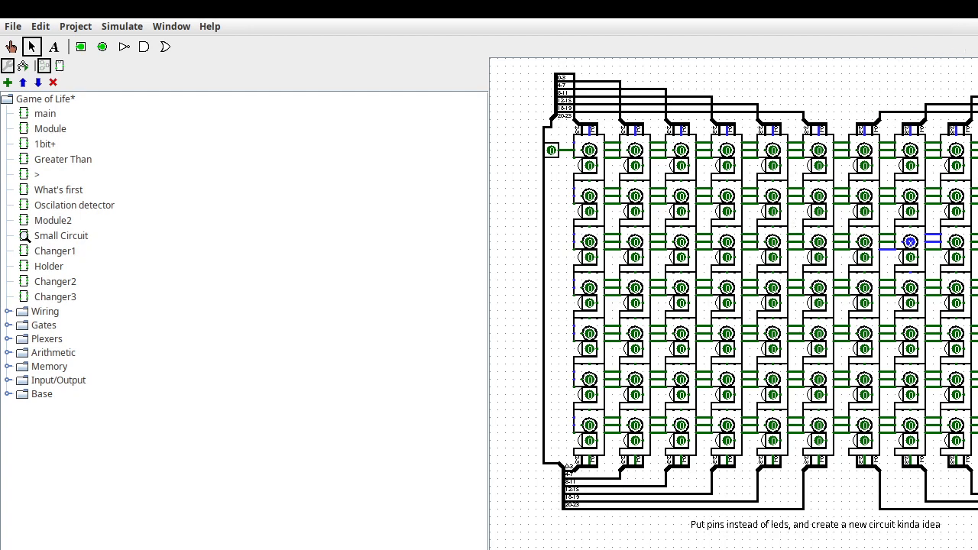
mouse_move(71, 271)
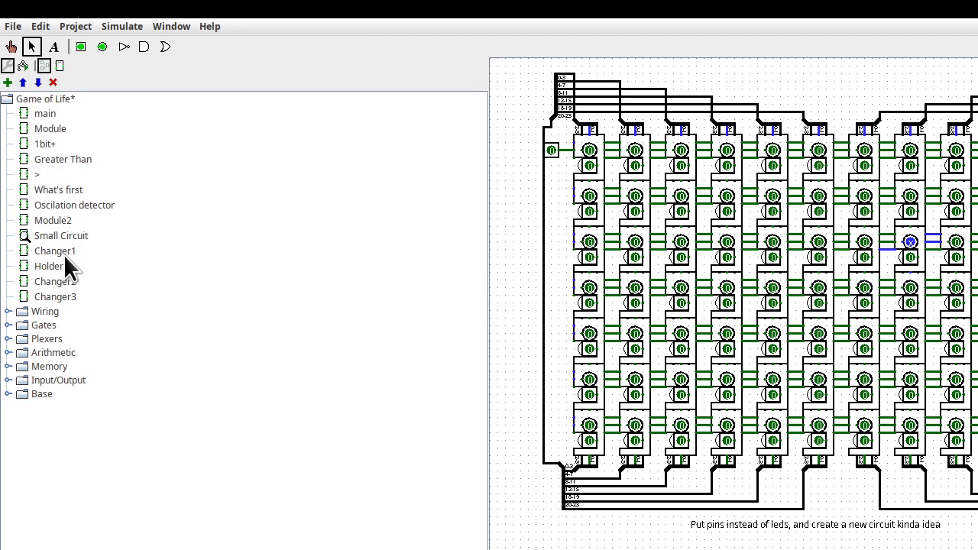
mouse_move(69, 263)
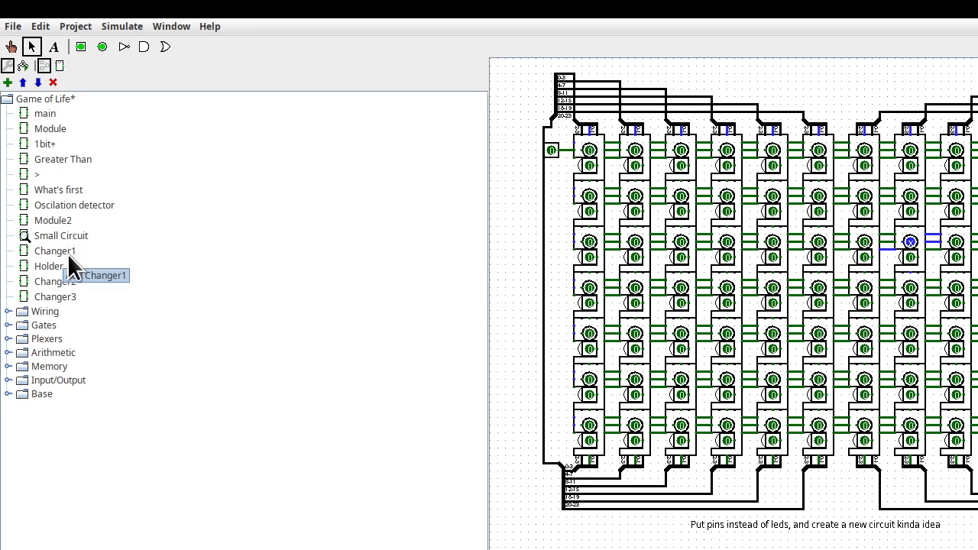
mouse_move(65, 266)
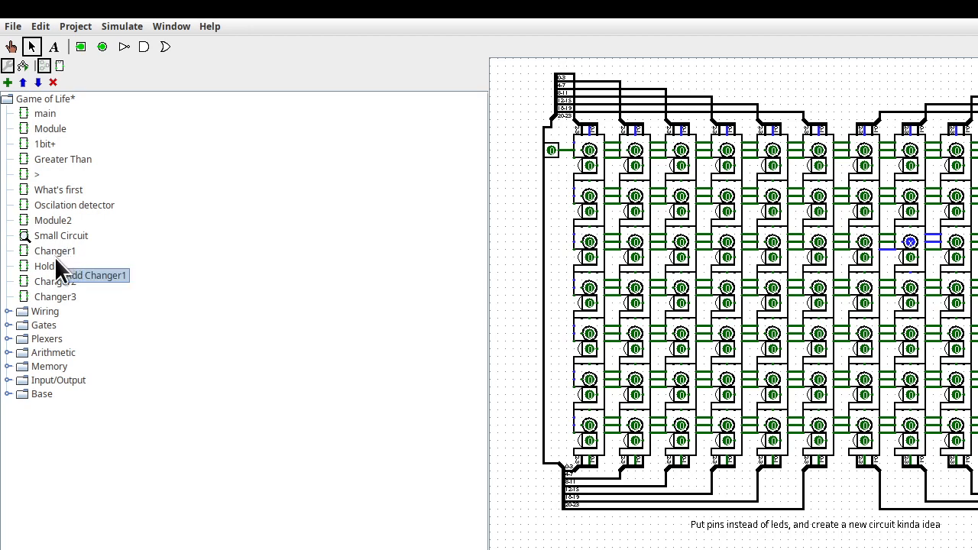
- Open Changer1, then Holder's layout, and look inside its Changer2 component
click(48, 265)
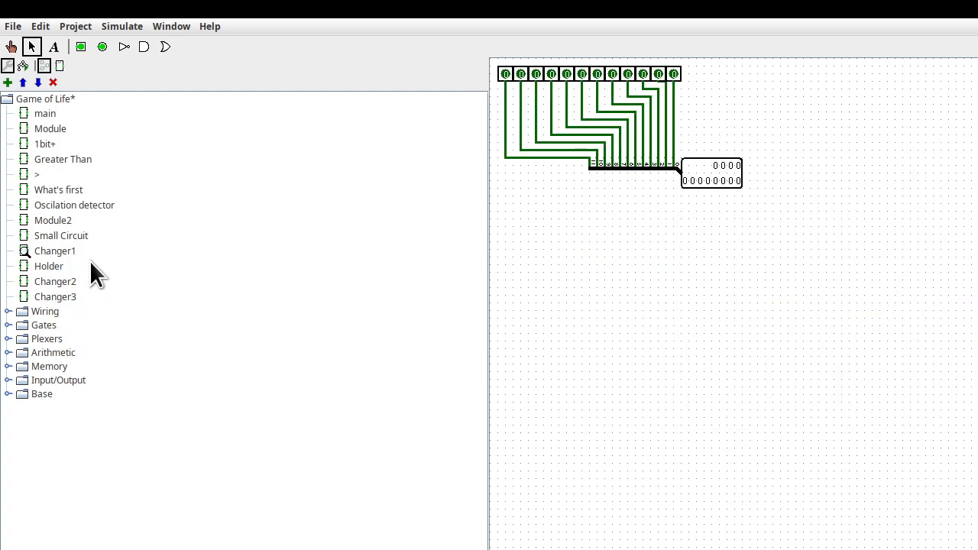
mouse_move(57, 283)
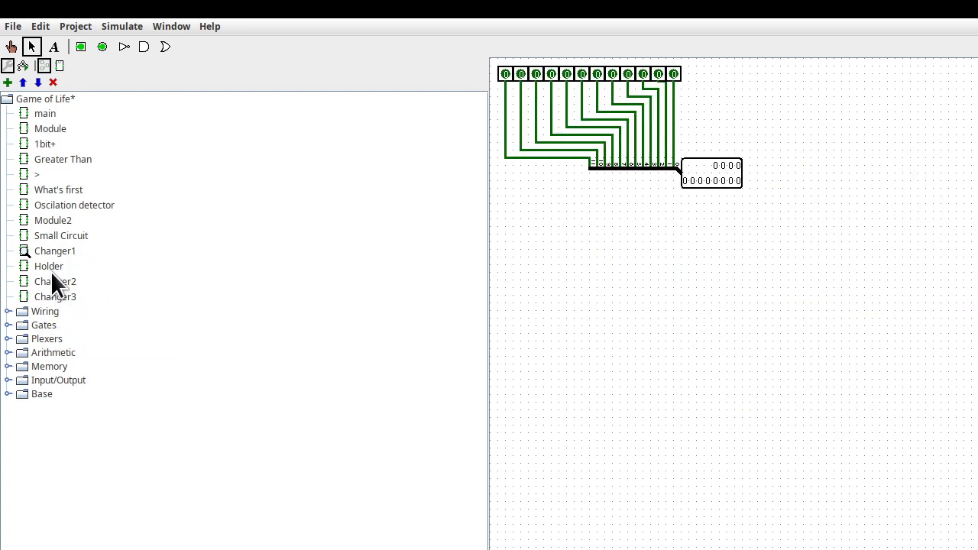
right_click(49, 265)
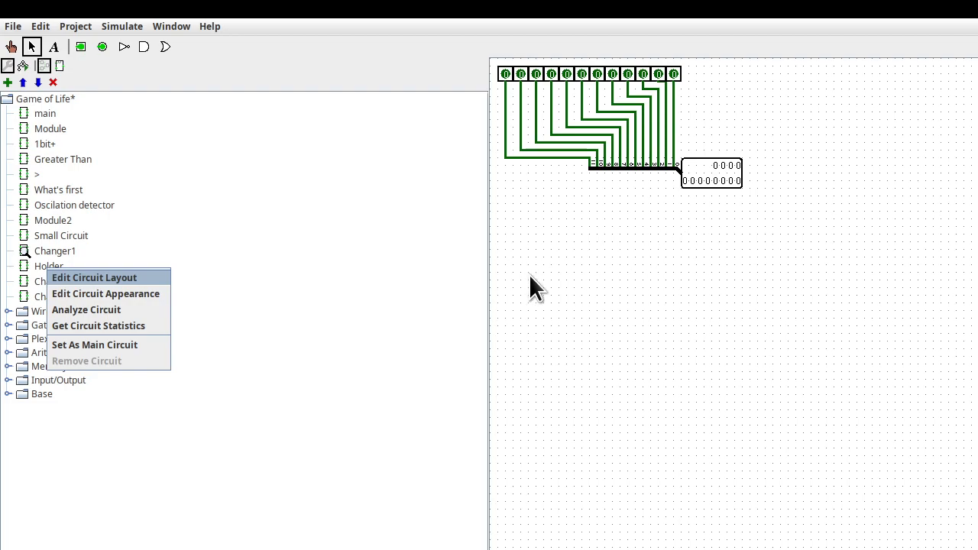
click(94, 277)
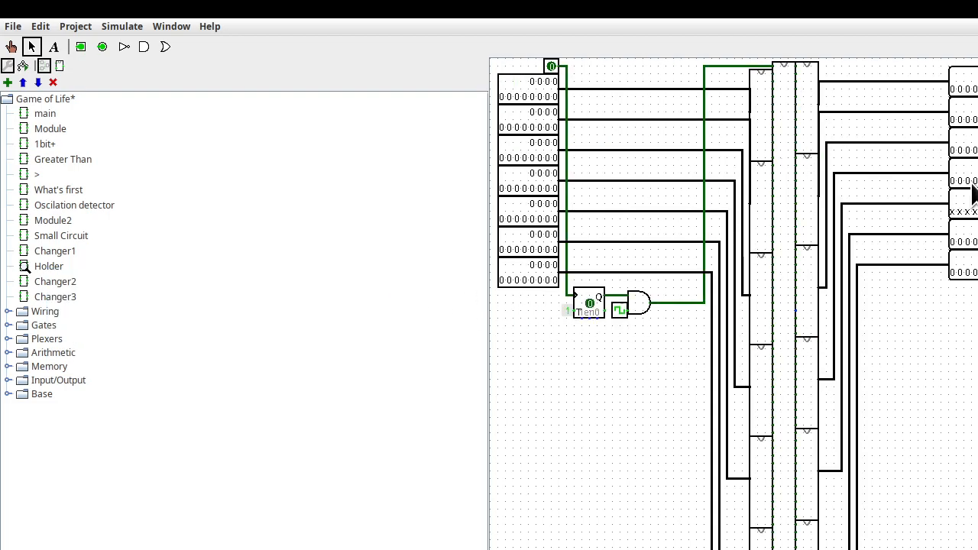
mouse_move(622, 325)
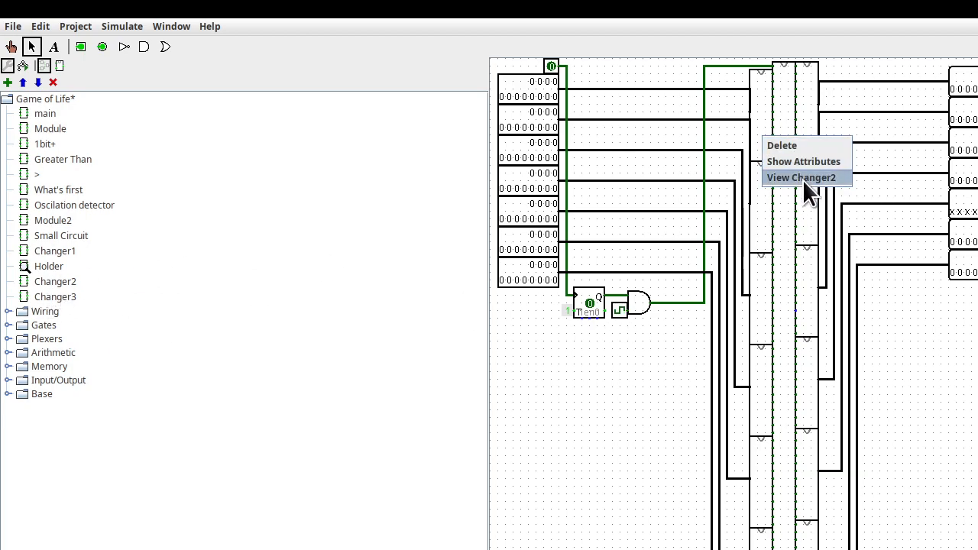
click(800, 177)
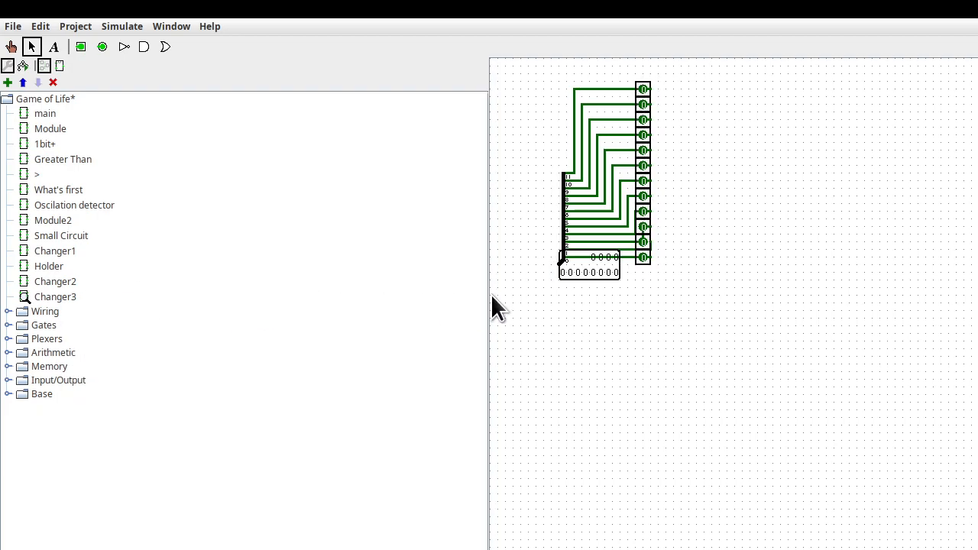
mouse_move(65, 302)
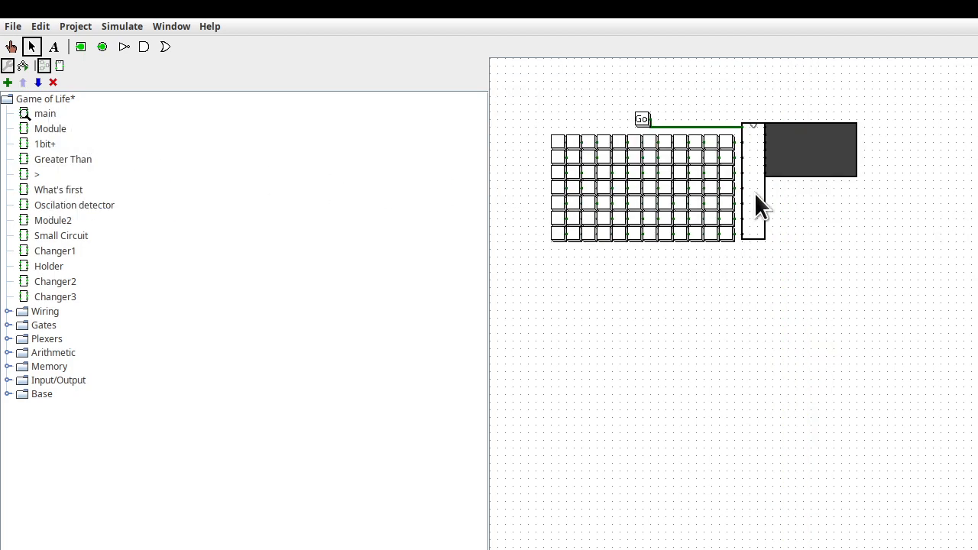
mouse_move(733, 187)
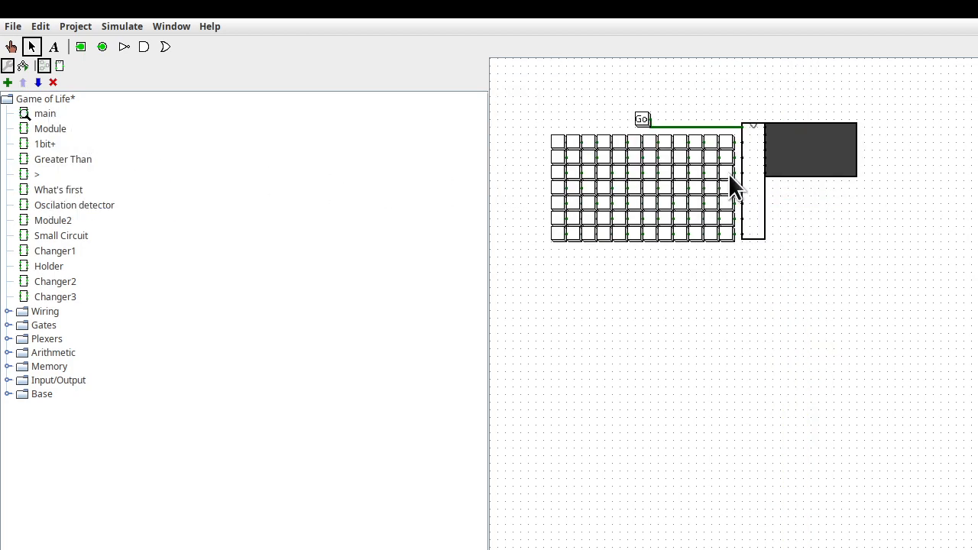
mouse_move(741, 243)
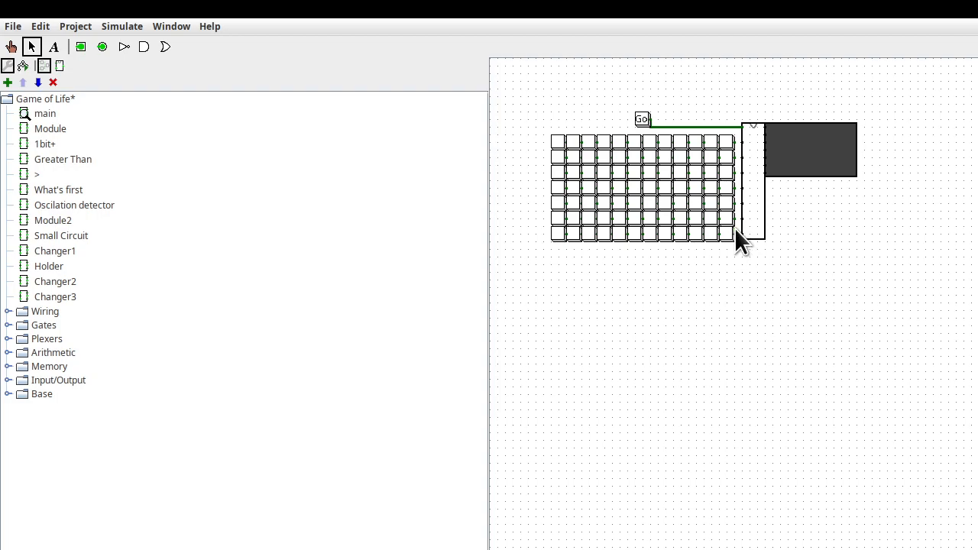
mouse_move(760, 249)
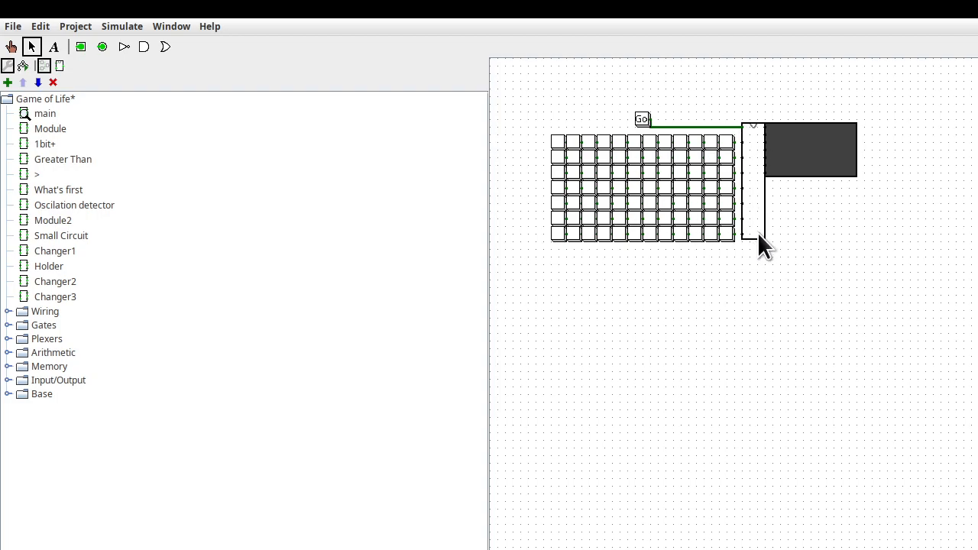
mouse_move(718, 229)
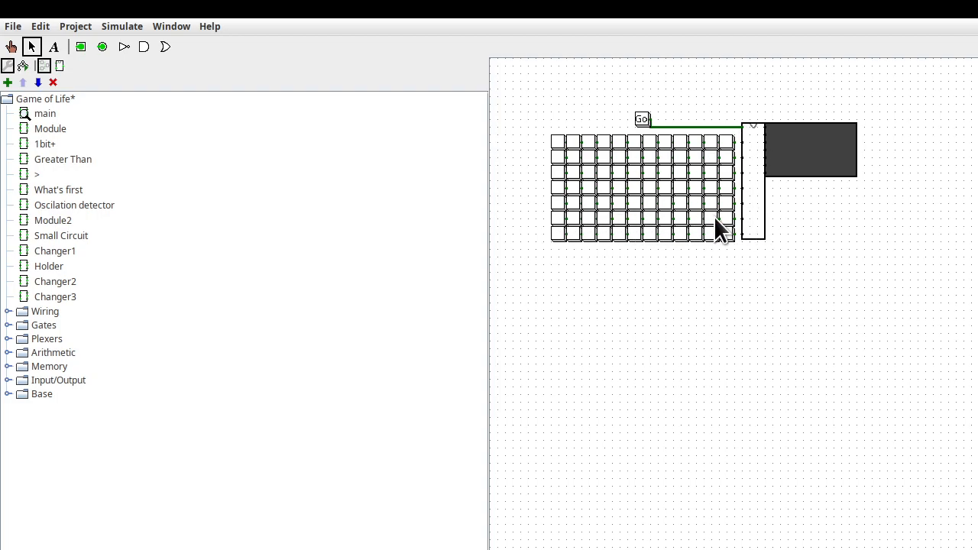
mouse_move(725, 221)
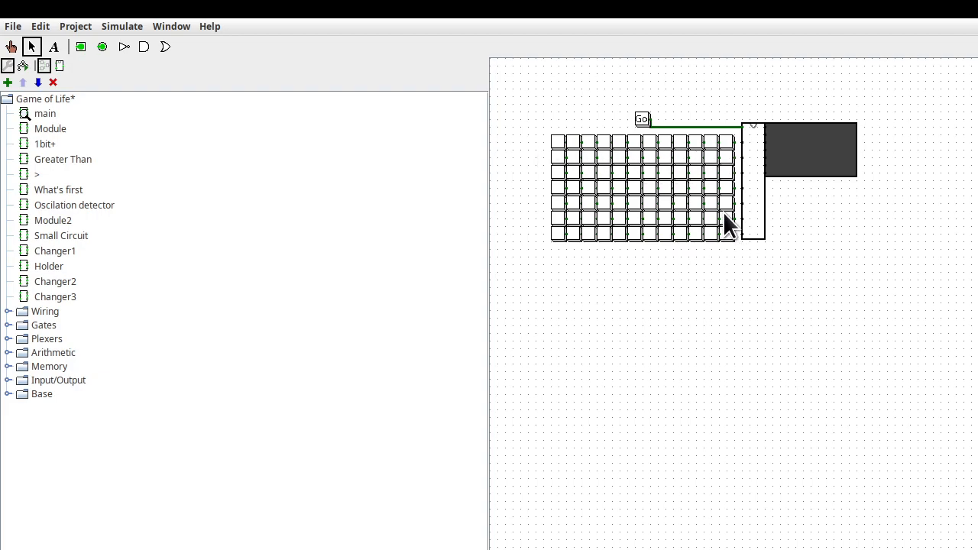
mouse_move(634, 286)
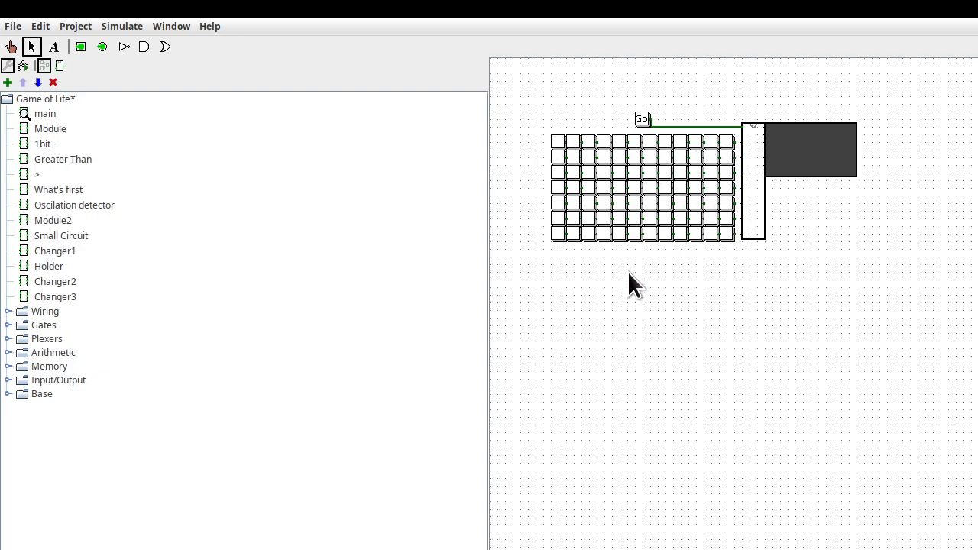
mouse_move(642, 225)
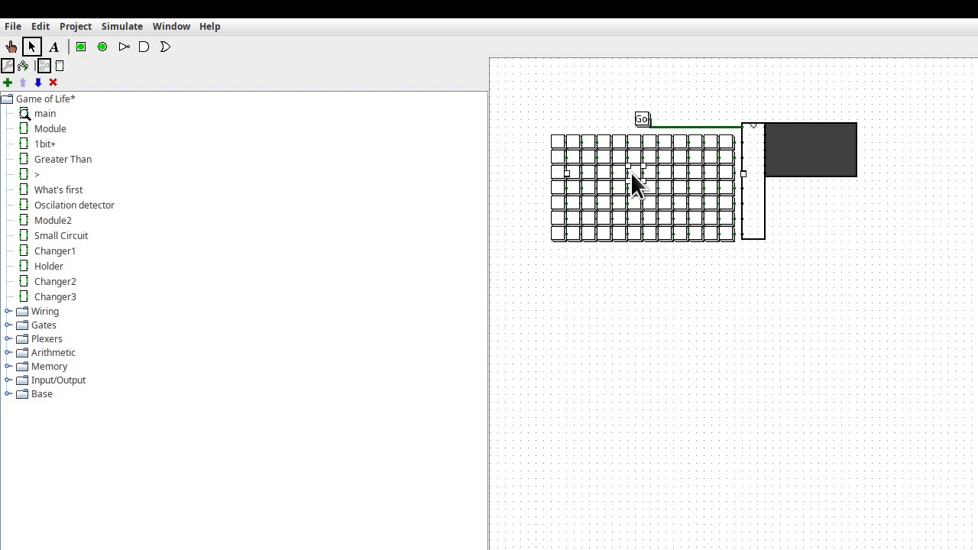
mouse_move(661, 187)
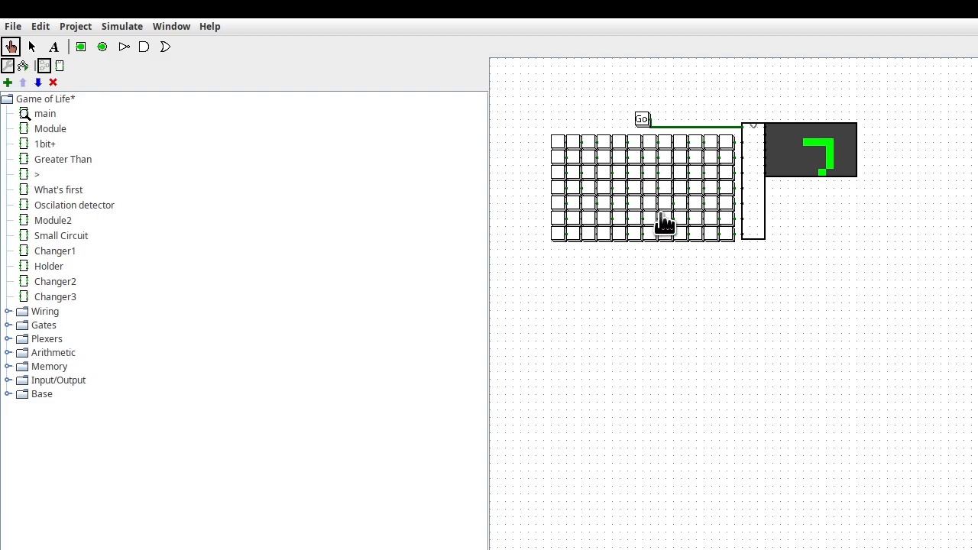
mouse_move(688, 236)
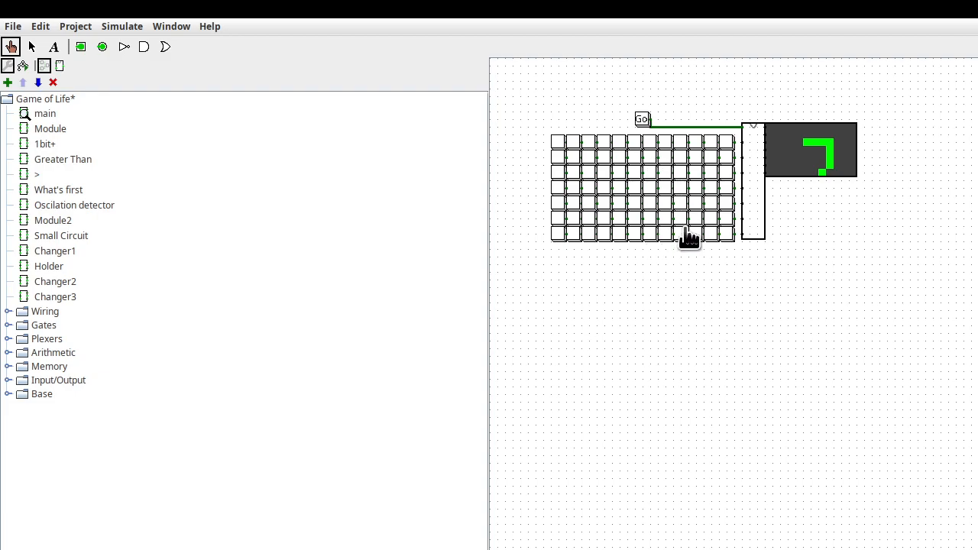
mouse_move(638, 198)
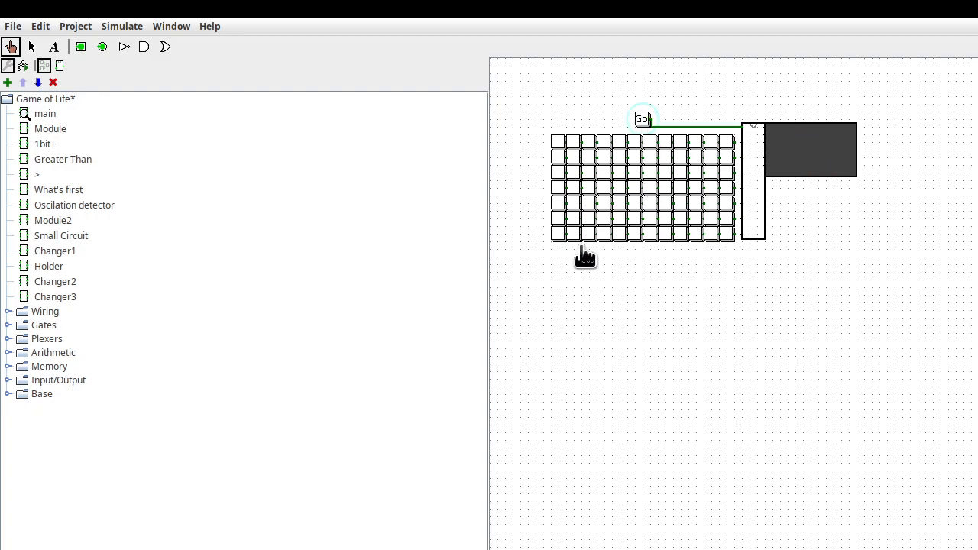
mouse_move(610, 235)
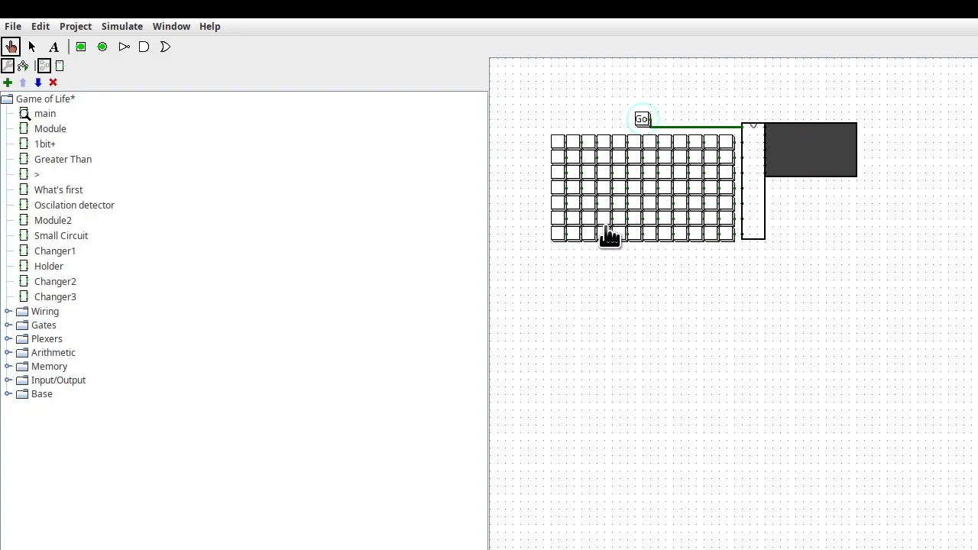
mouse_move(95, 413)
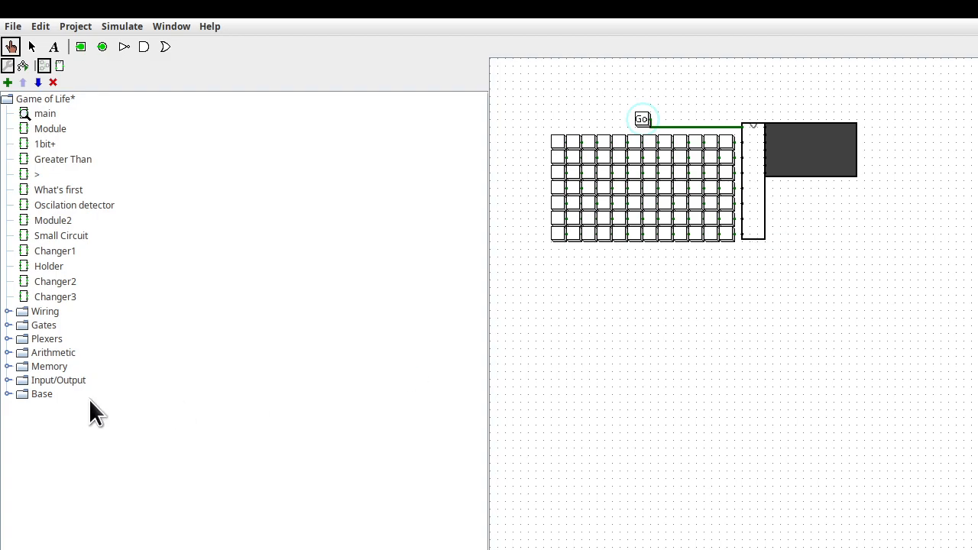
mouse_move(38, 128)
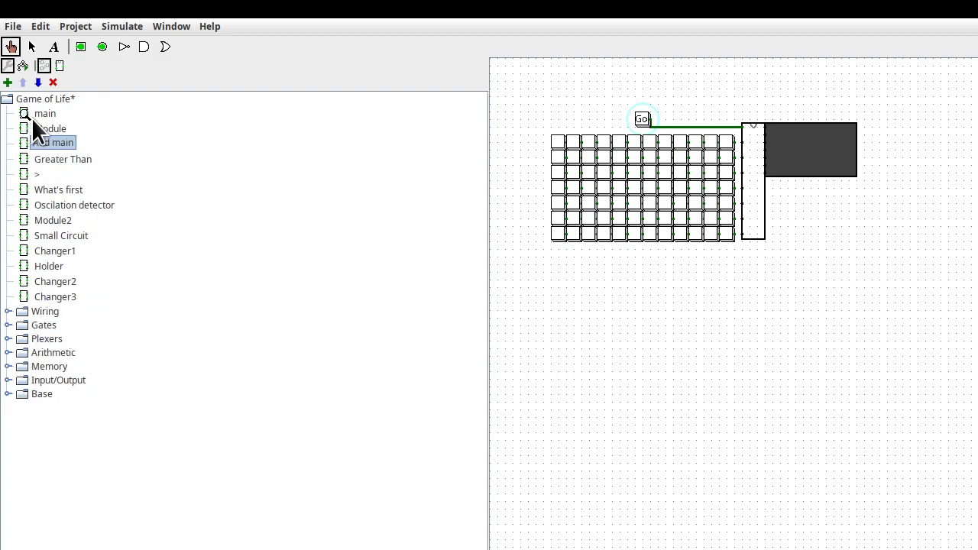